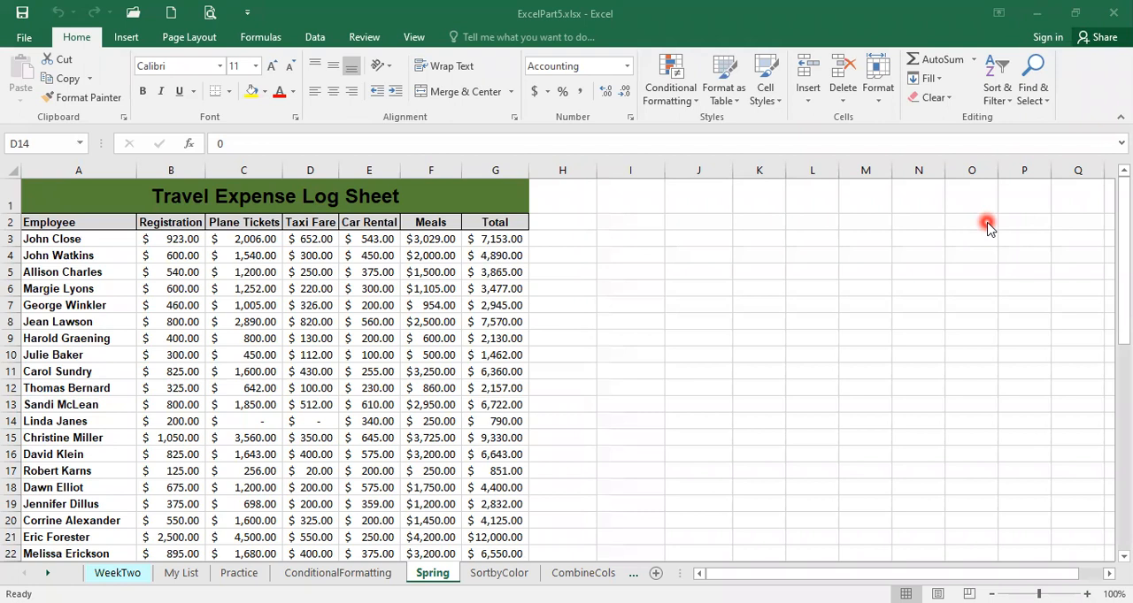
mouse_move(137, 274)
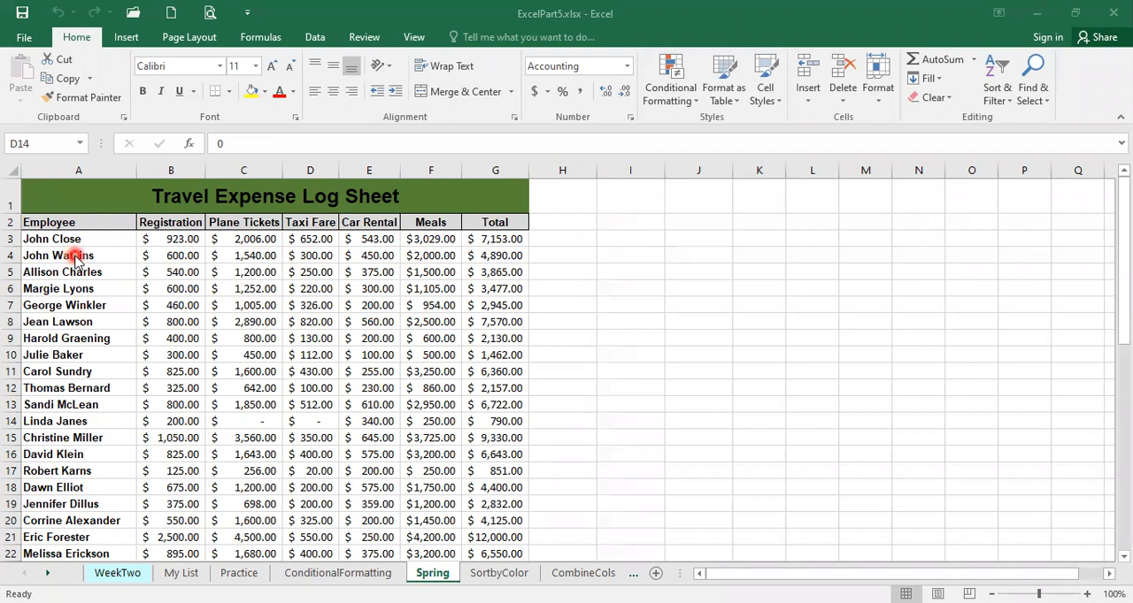
Step: Select the Travel Expense Log Sheet title row above the Employee headers
left_click(310, 421)
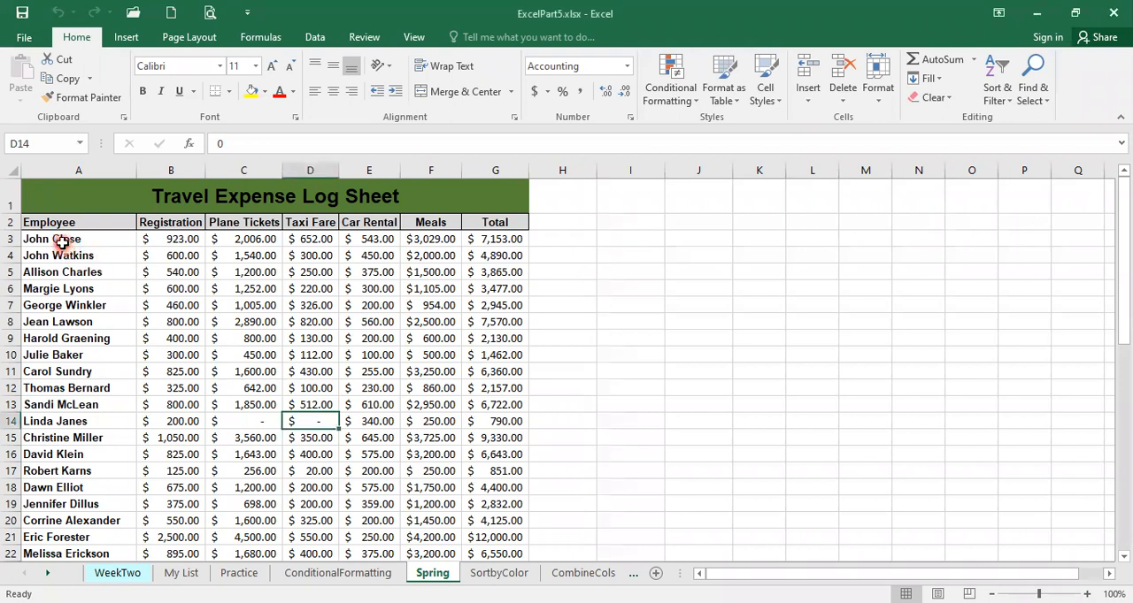
left_click(78, 239)
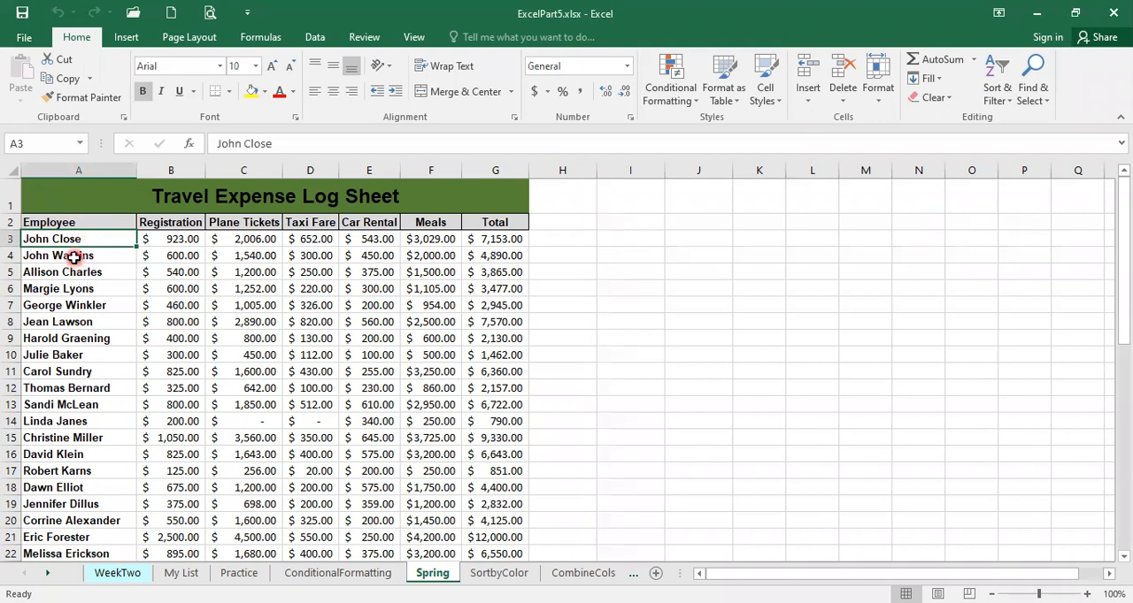
left_click(78, 256)
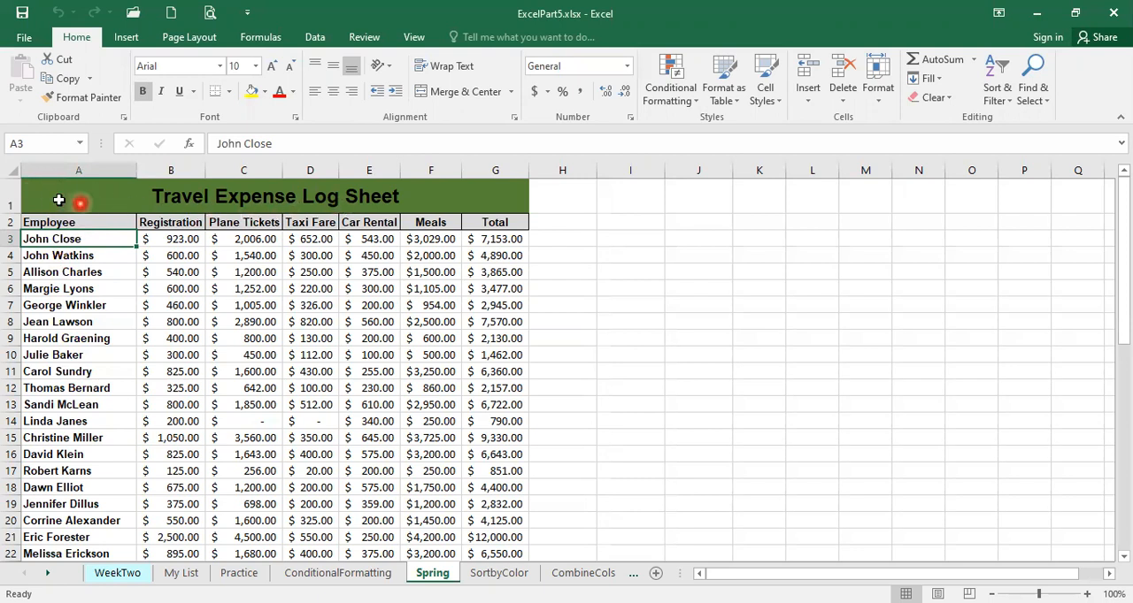
mouse_move(91, 199)
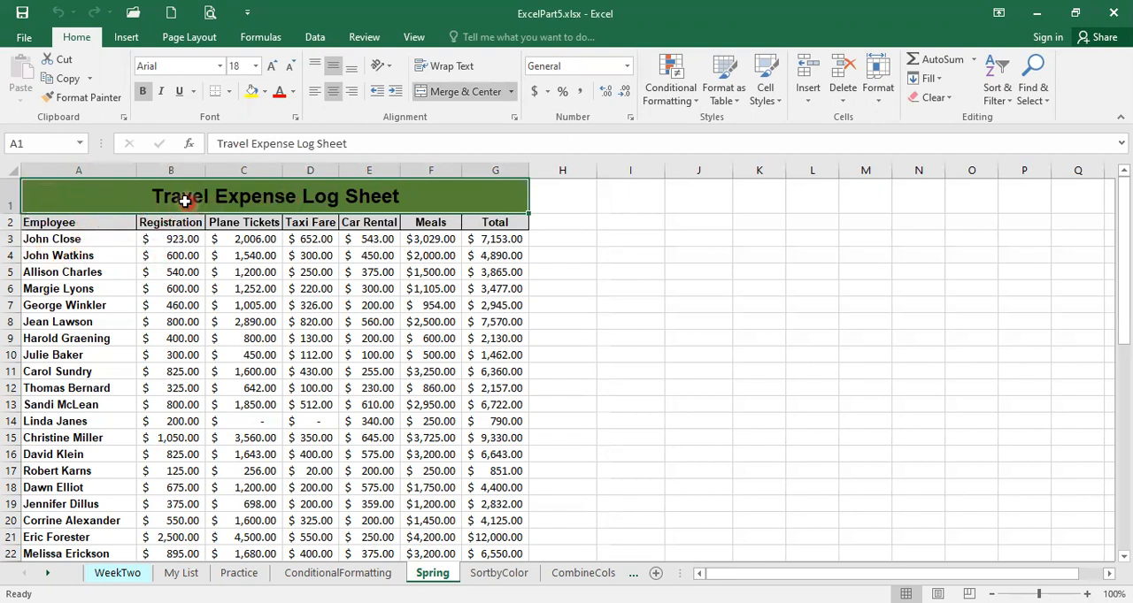
mouse_move(297, 217)
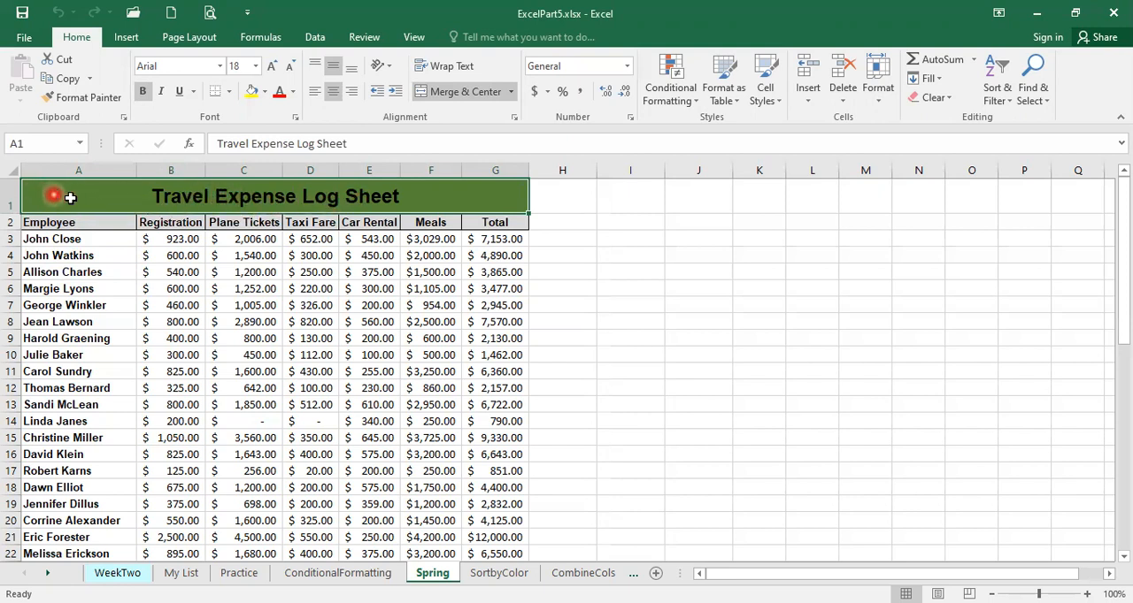
mouse_move(476, 195)
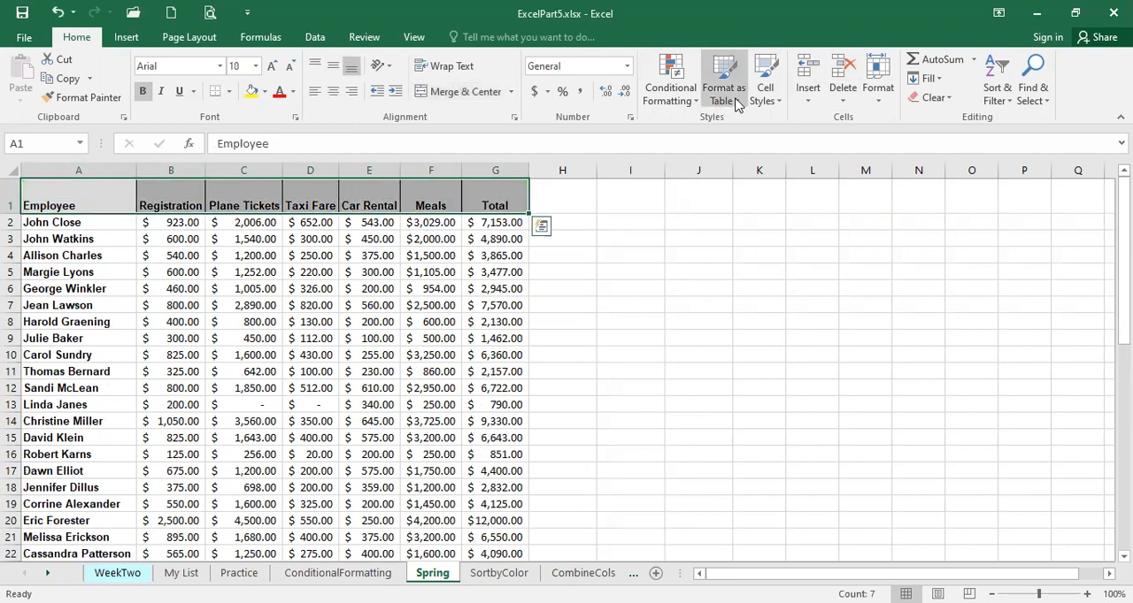
left_click(78, 238)
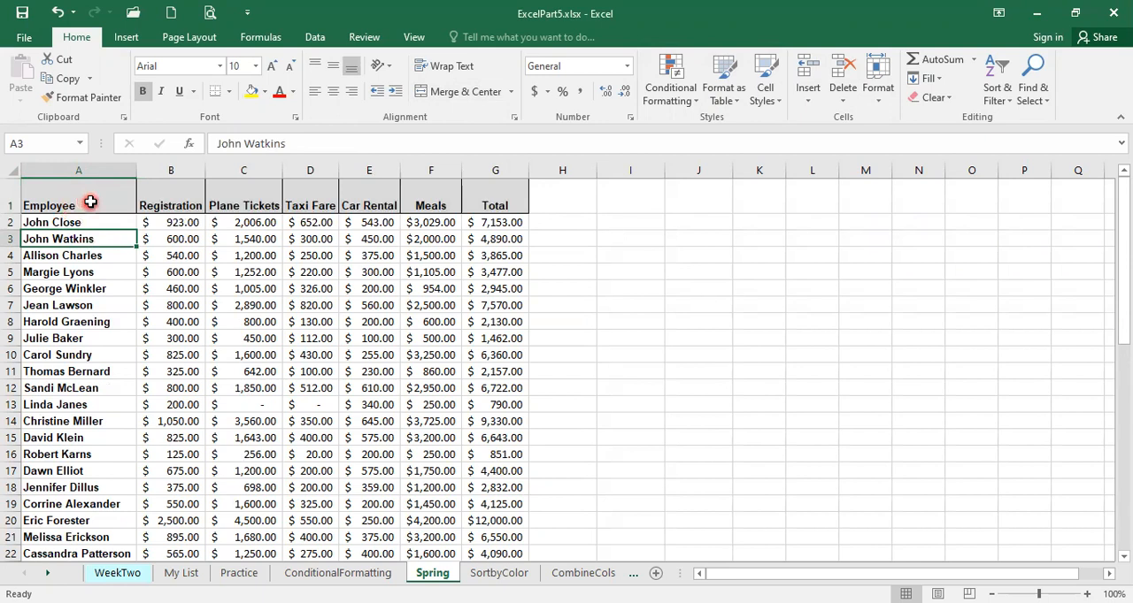
left_click(78, 205)
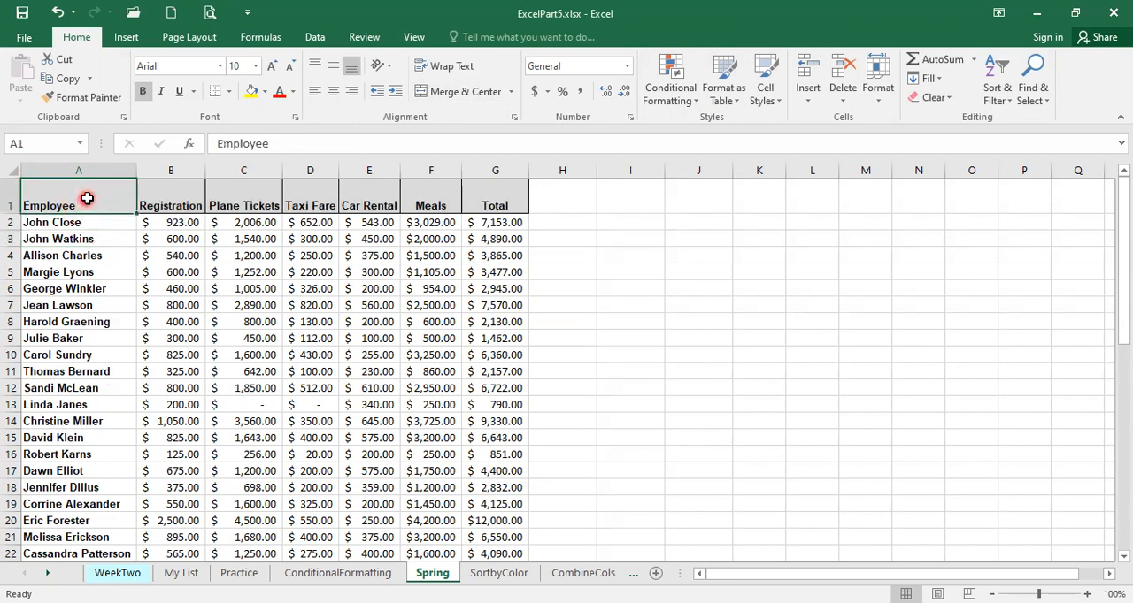
left_click(243, 205)
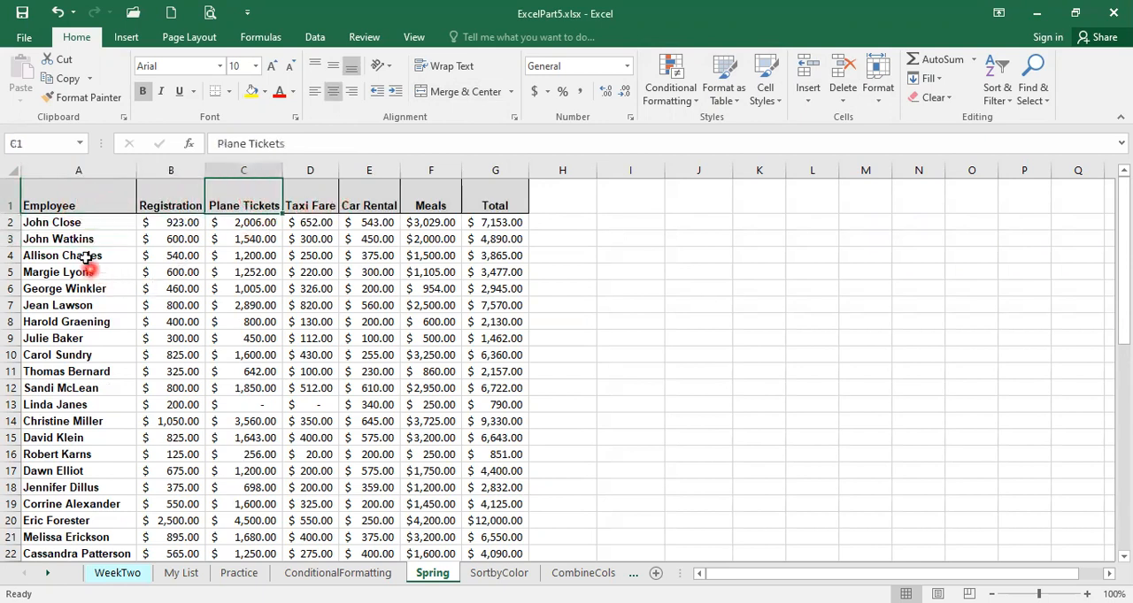
left_click(77, 222)
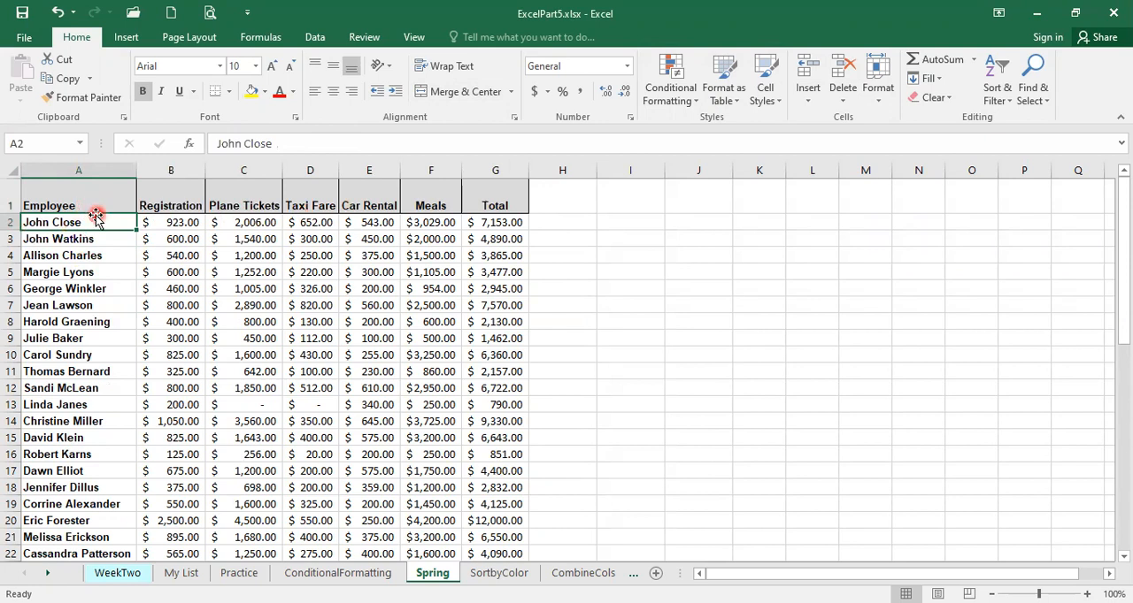
mouse_move(129, 233)
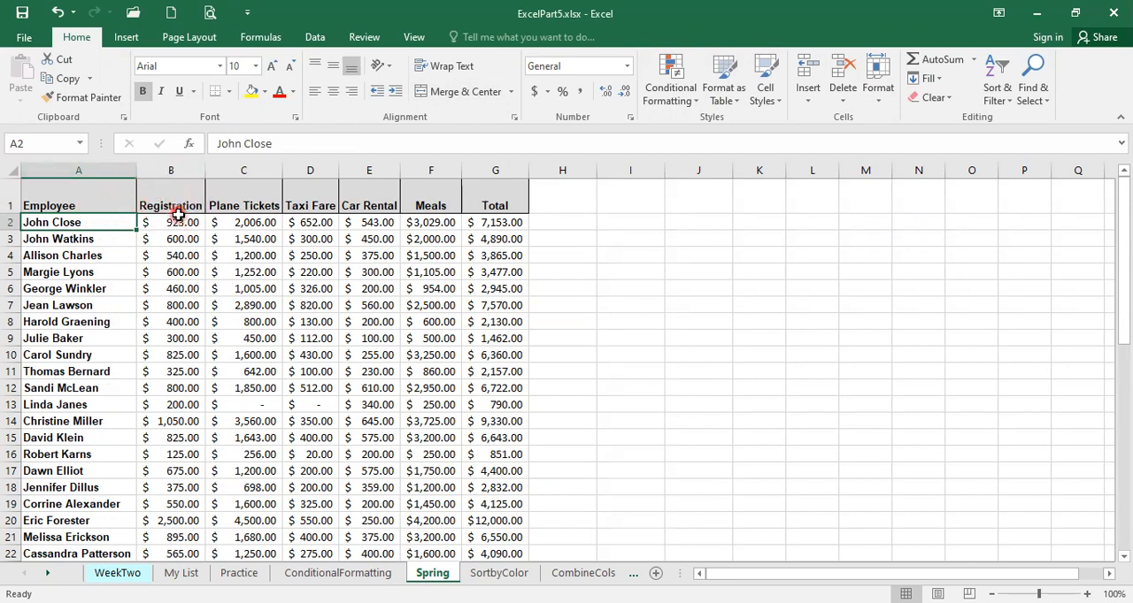
mouse_move(161, 305)
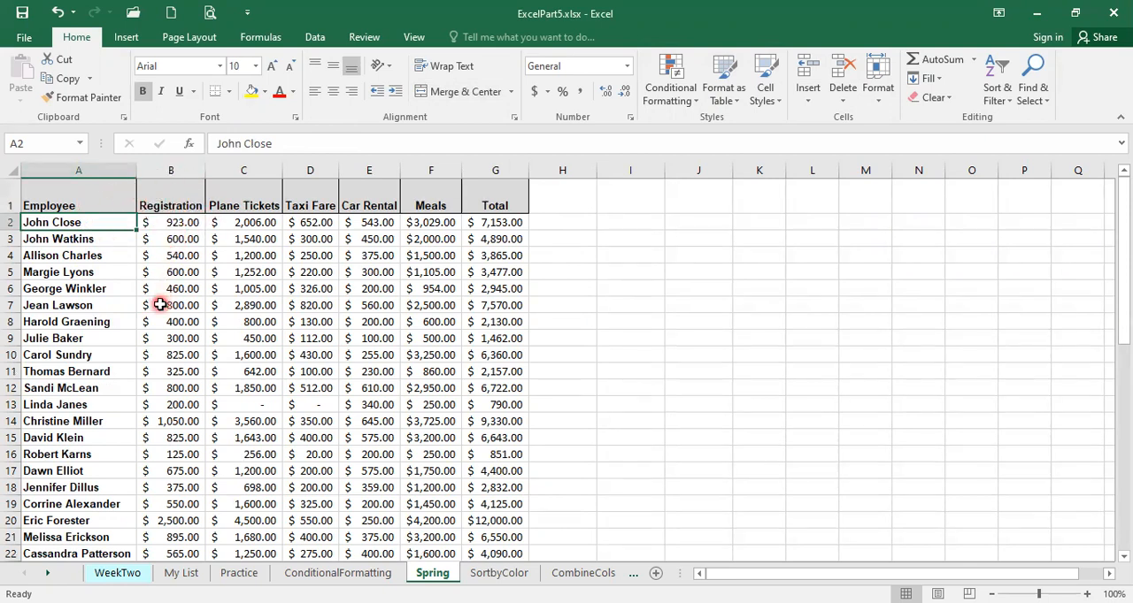
mouse_move(158, 210)
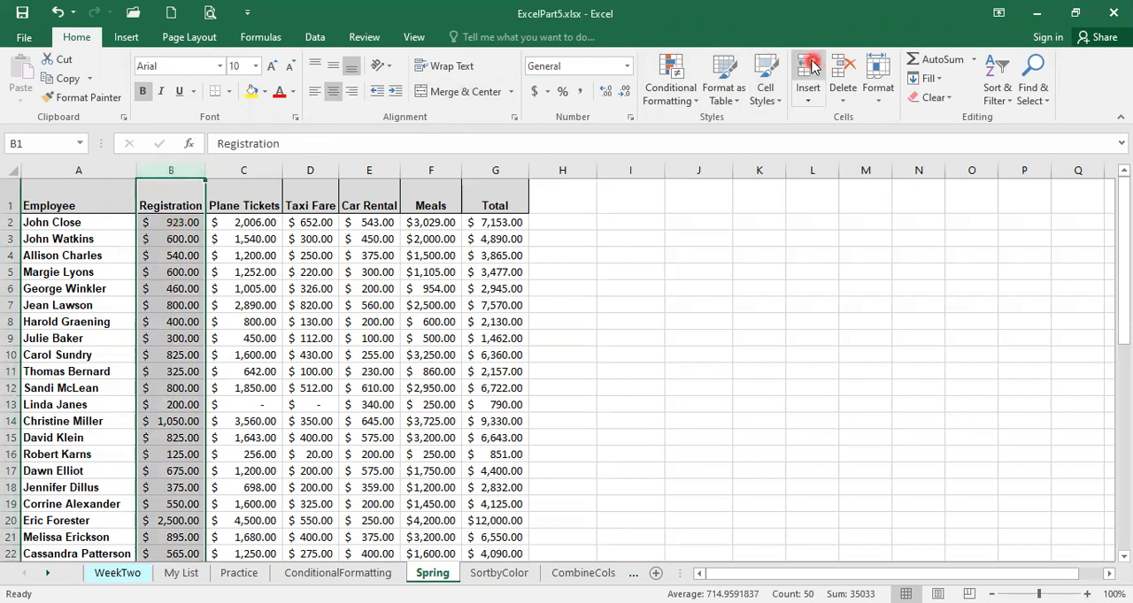
Step: Insert a blank column B before the Registration column
left_click(806, 71)
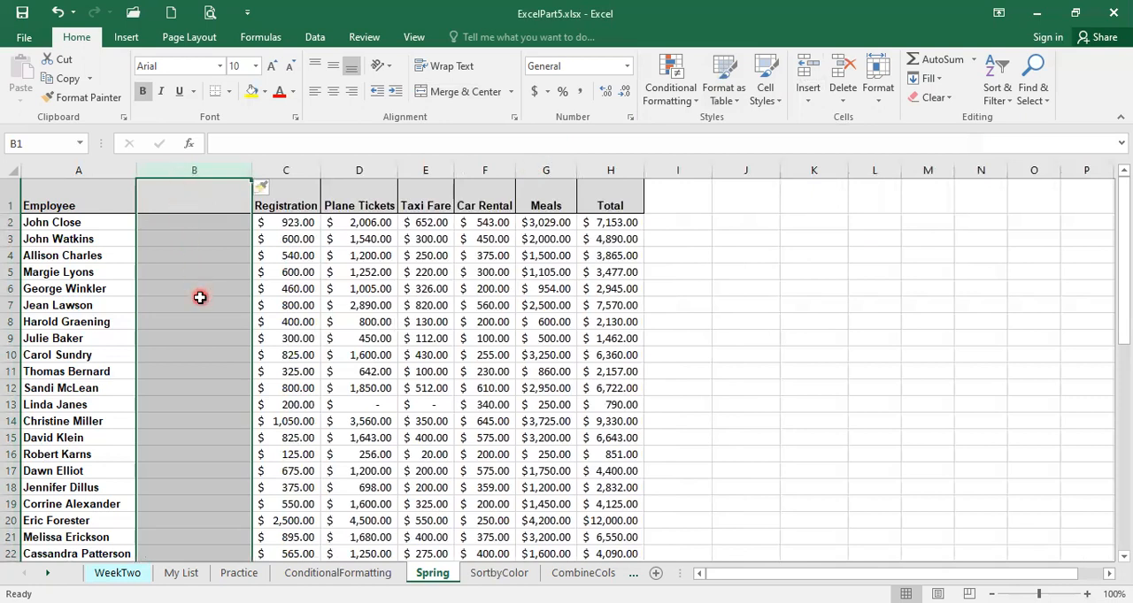
mouse_move(210, 238)
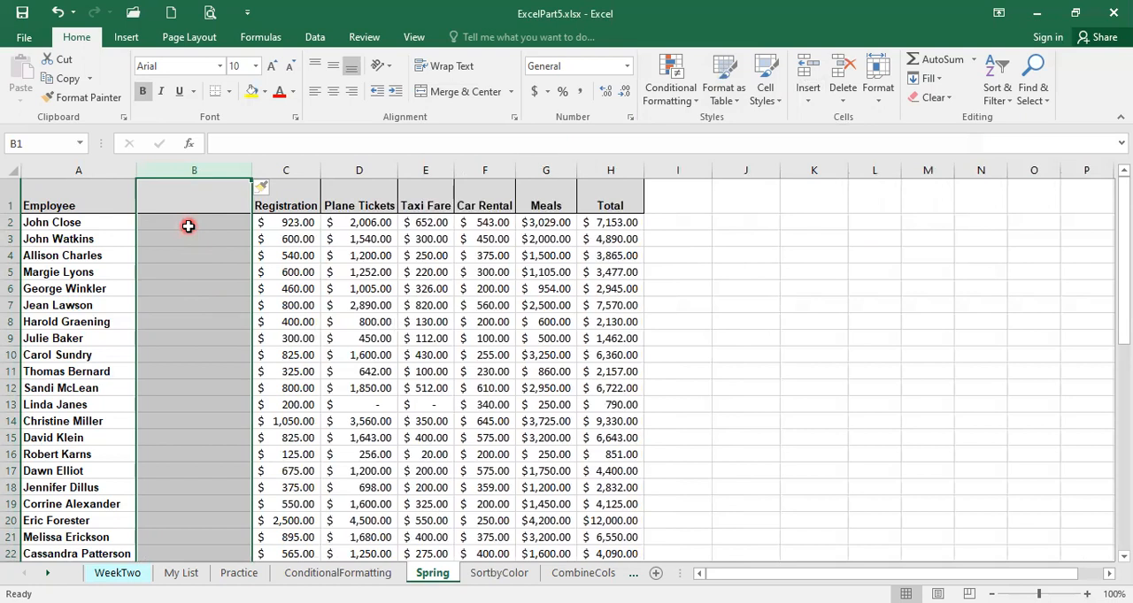
mouse_move(233, 248)
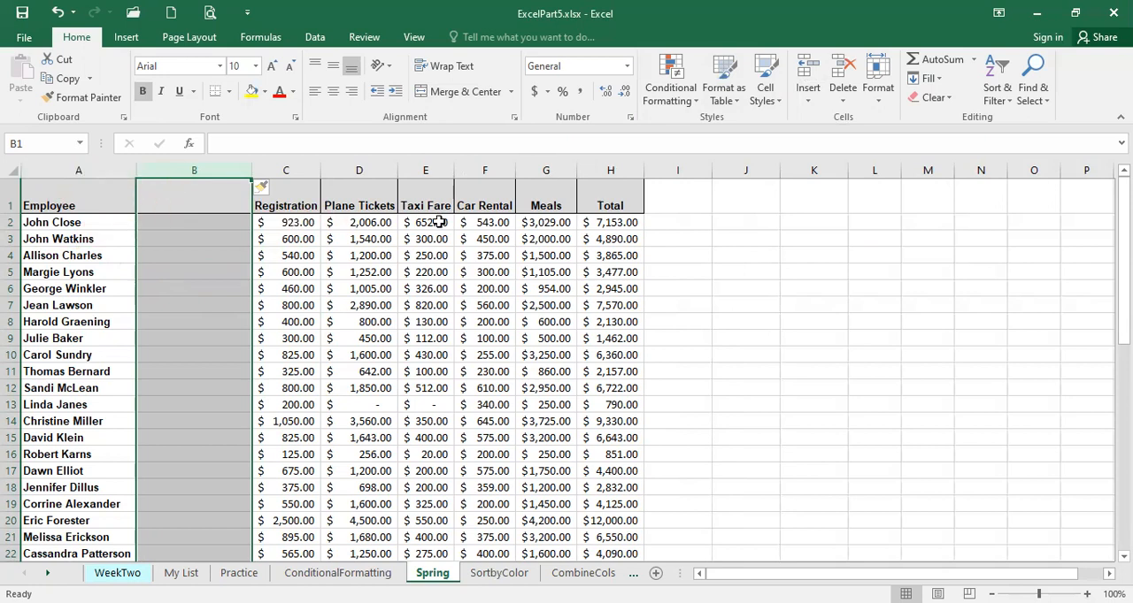
mouse_move(879, 275)
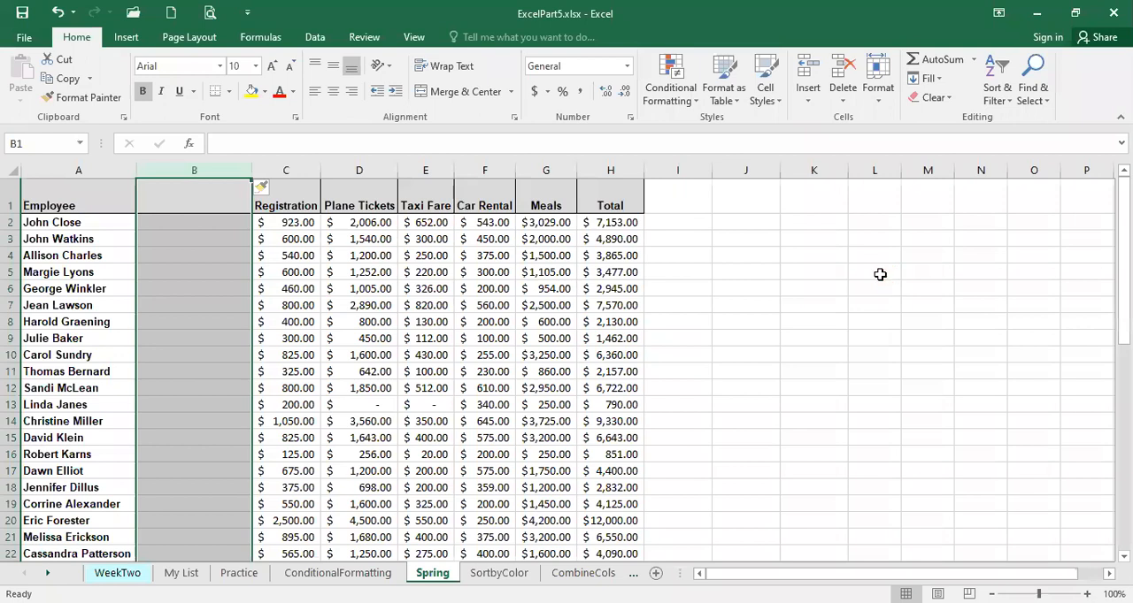
Step: Select the Employee names in column A and bring up the Data tools
left_click(78, 170)
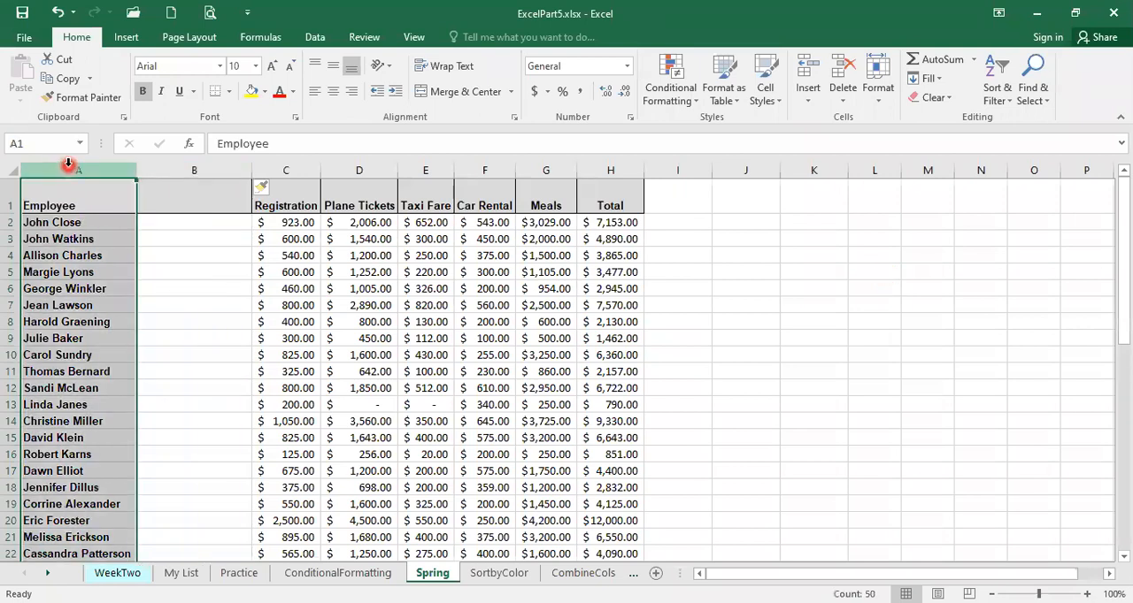
left_click(314, 37)
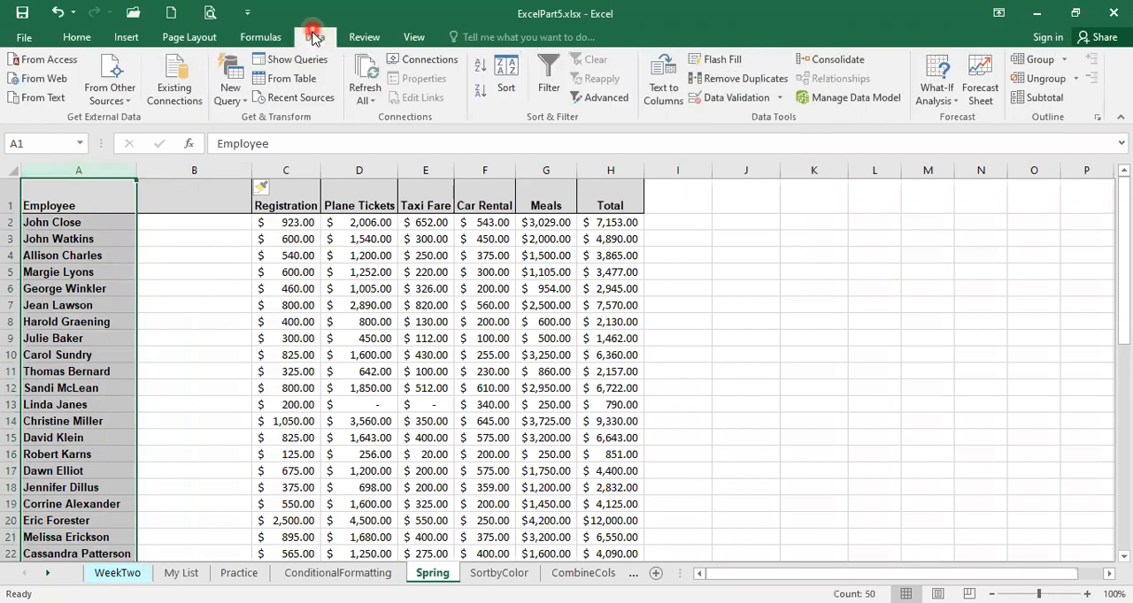
mouse_move(635, 122)
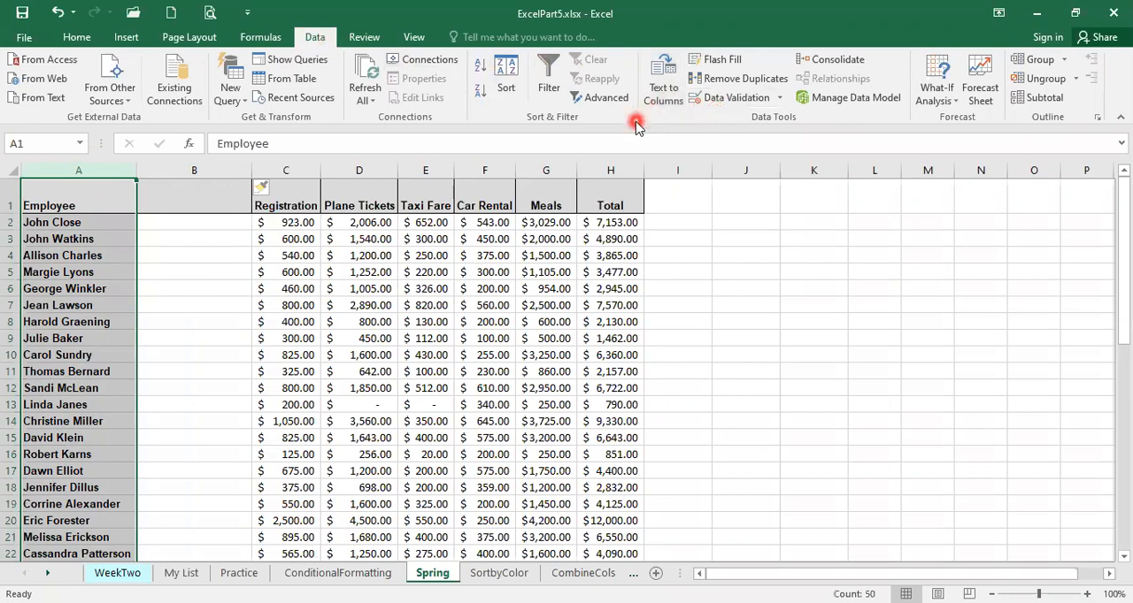
mouse_move(650, 124)
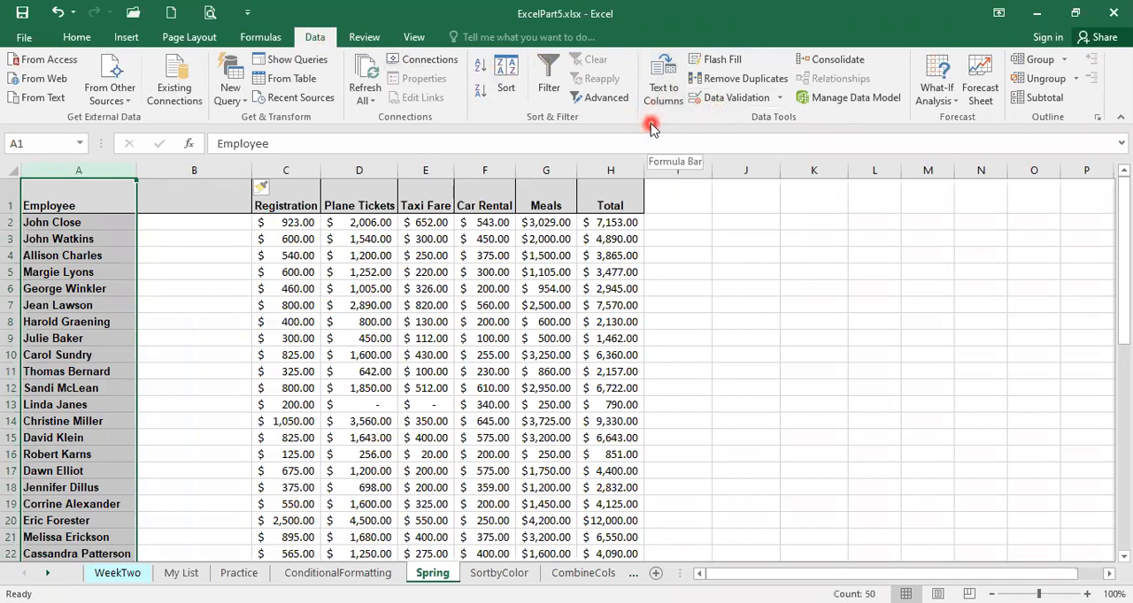
mouse_move(716, 124)
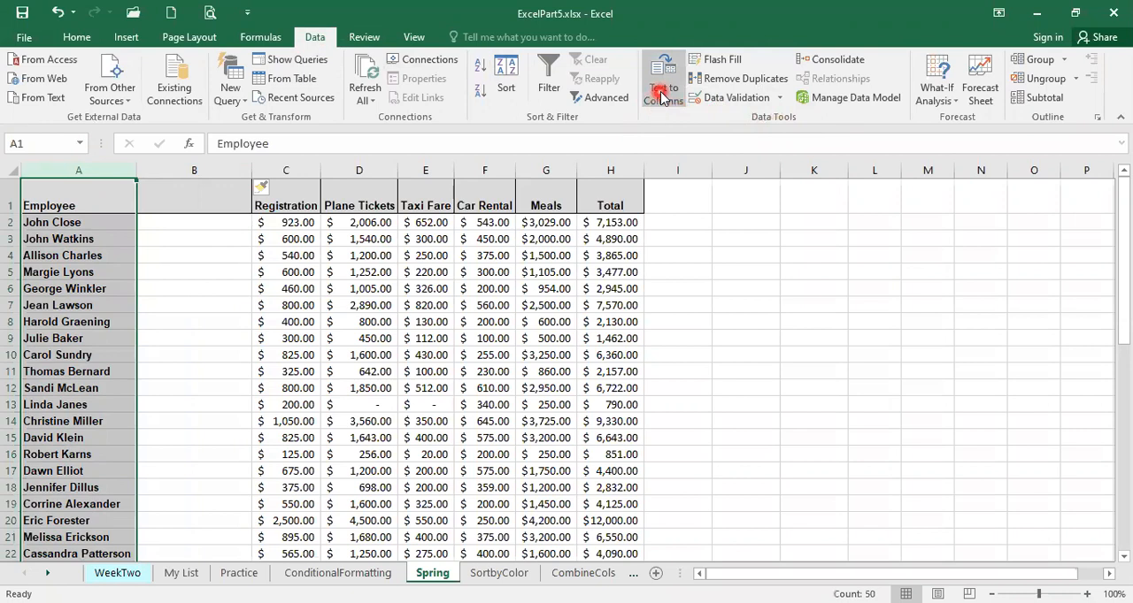
Step: Start Text to Columns, choosing Delimited after briefly trying Fixed width
left_click(663, 85)
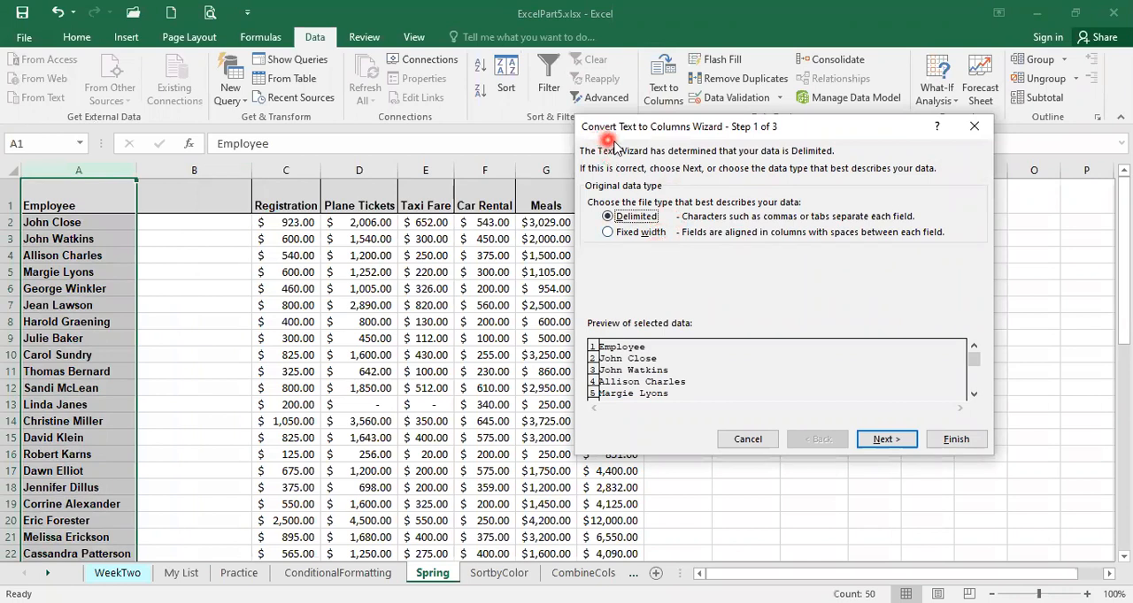
mouse_move(730, 164)
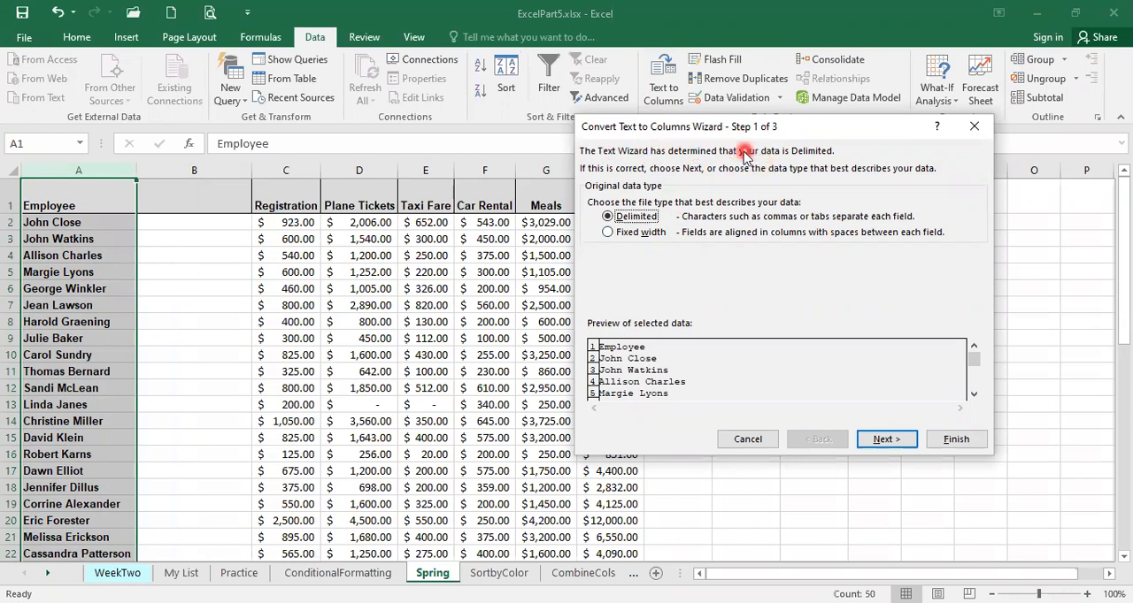
mouse_move(725, 146)
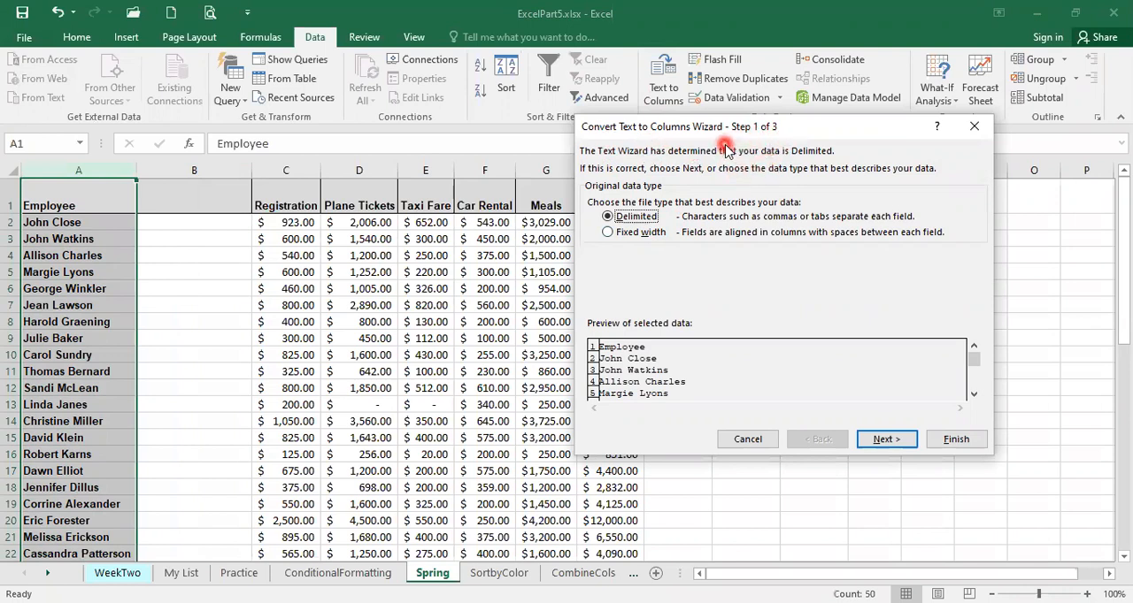
mouse_move(730, 183)
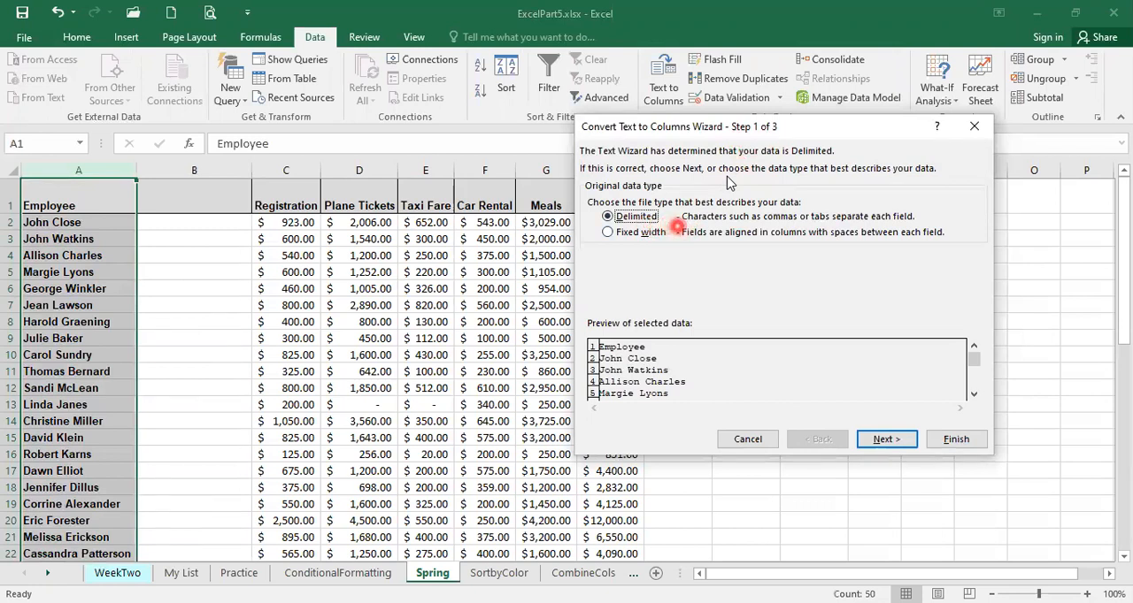
mouse_move(810, 231)
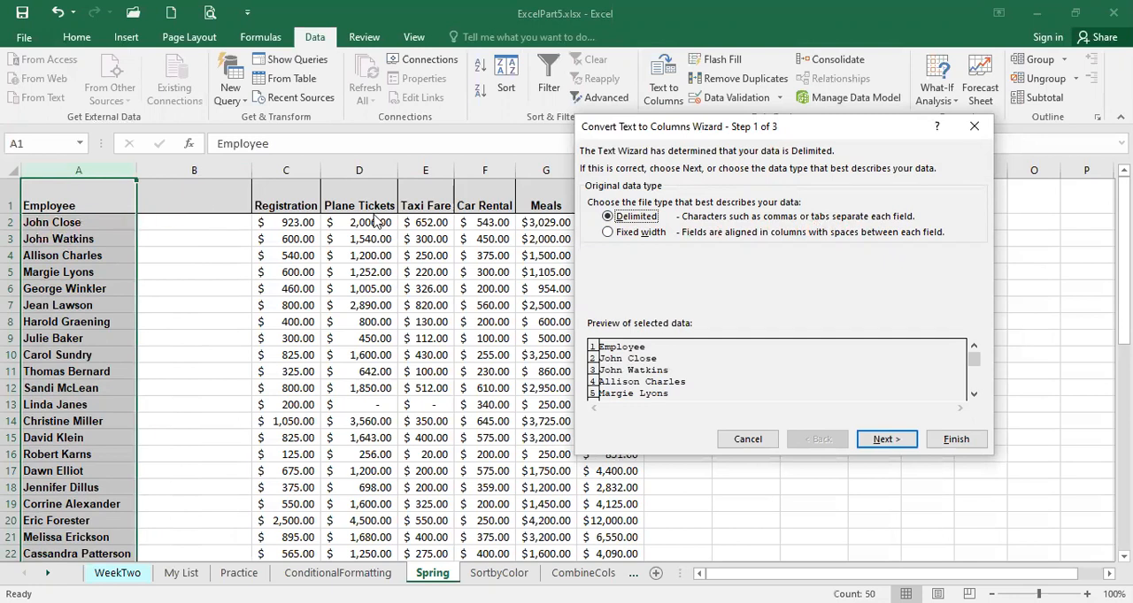
left_click(608, 231)
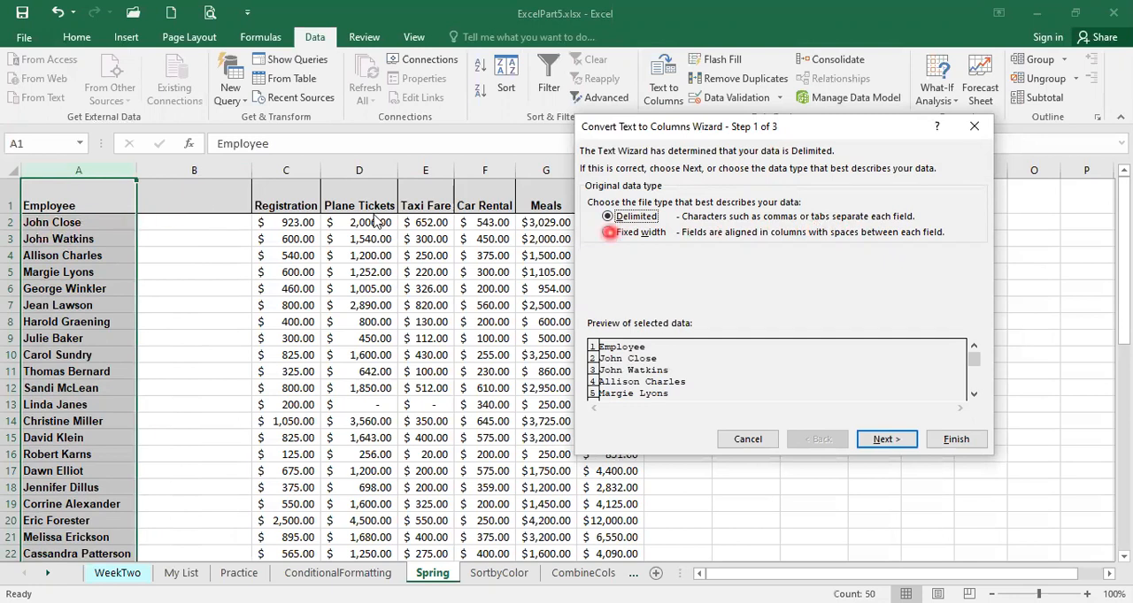
left_click(609, 232)
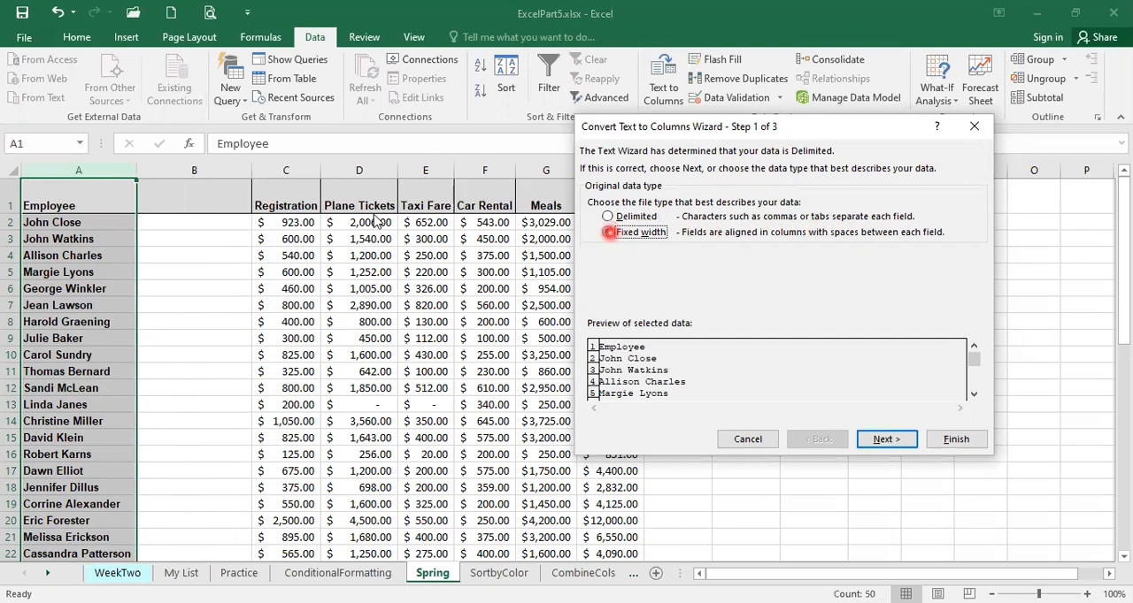
left_click(608, 216)
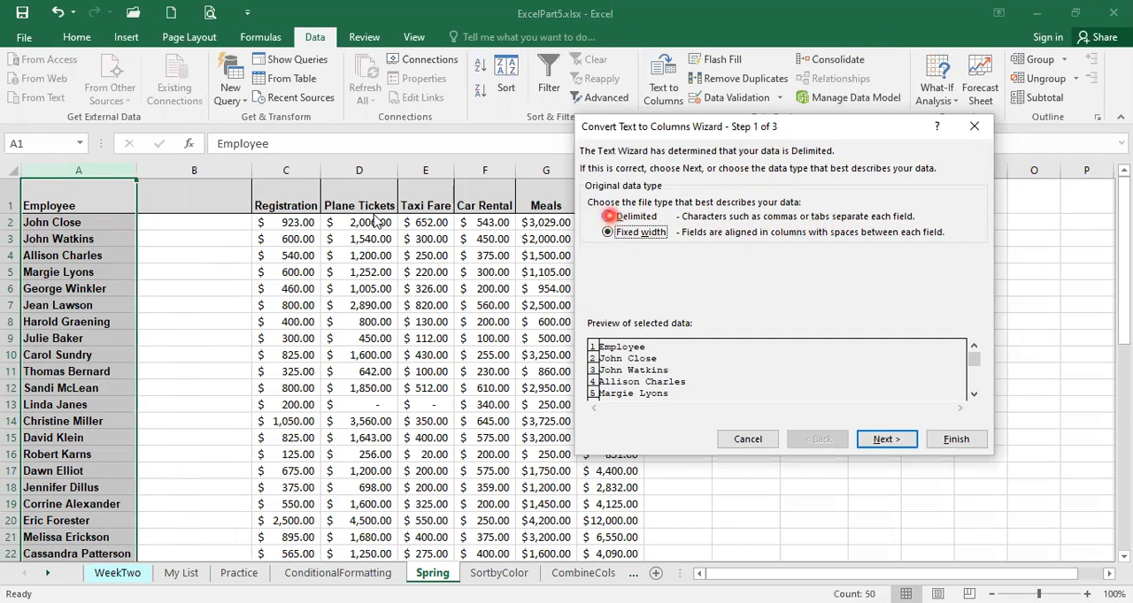
left_click(608, 217)
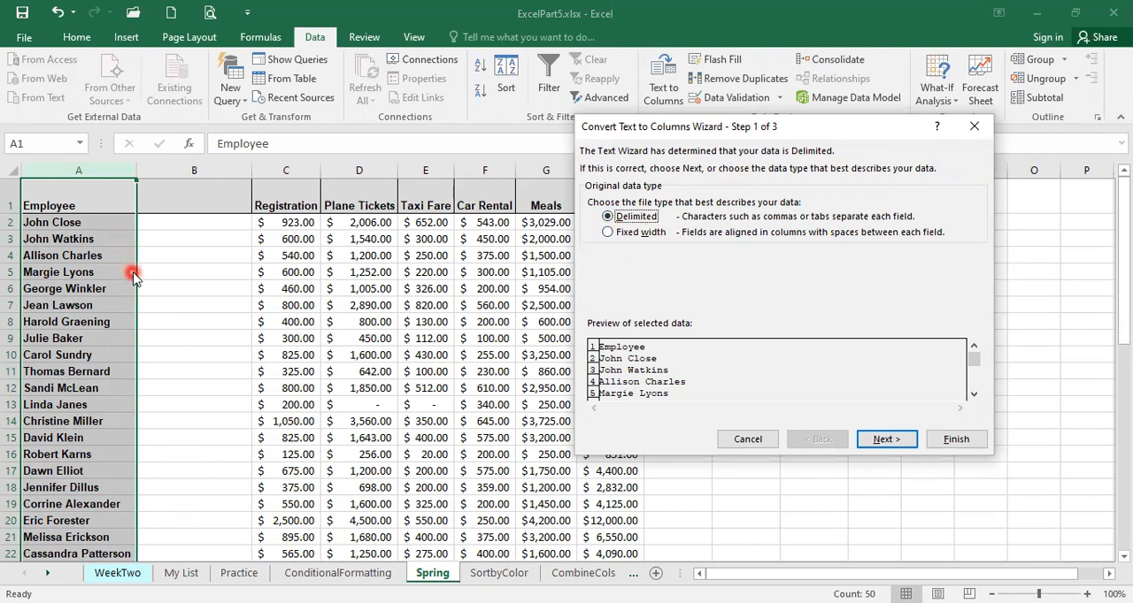
mouse_move(240, 290)
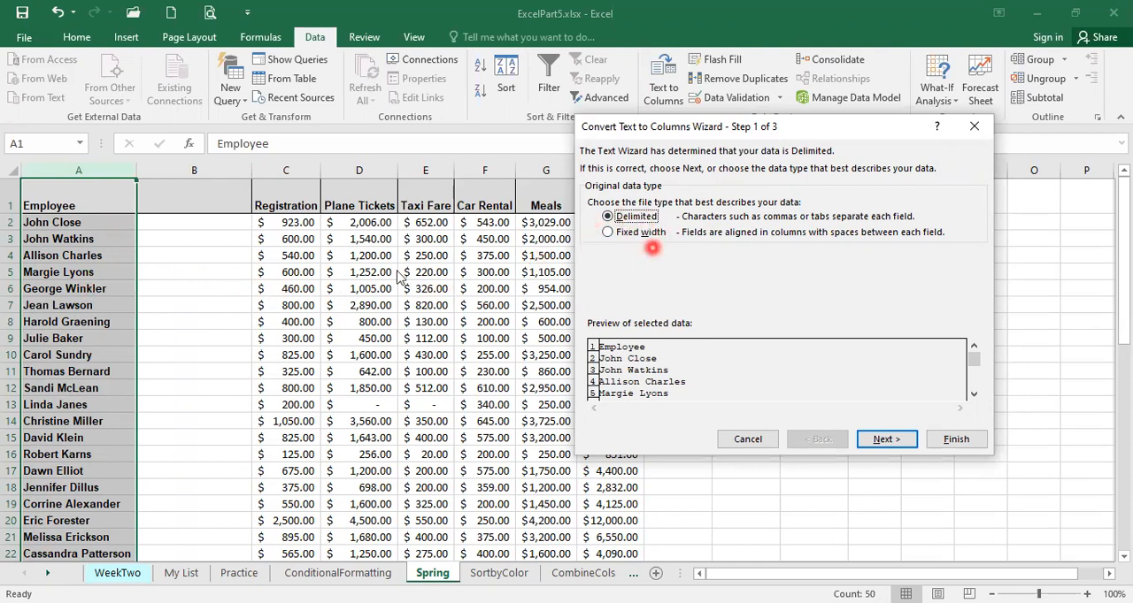
mouse_move(728, 223)
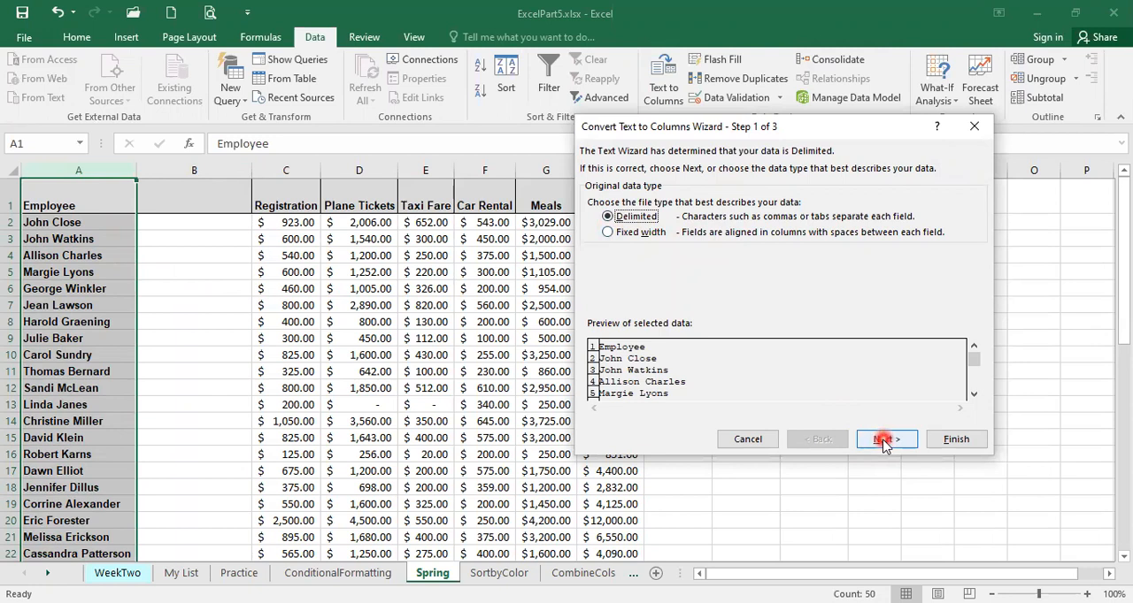
left_click(885, 439)
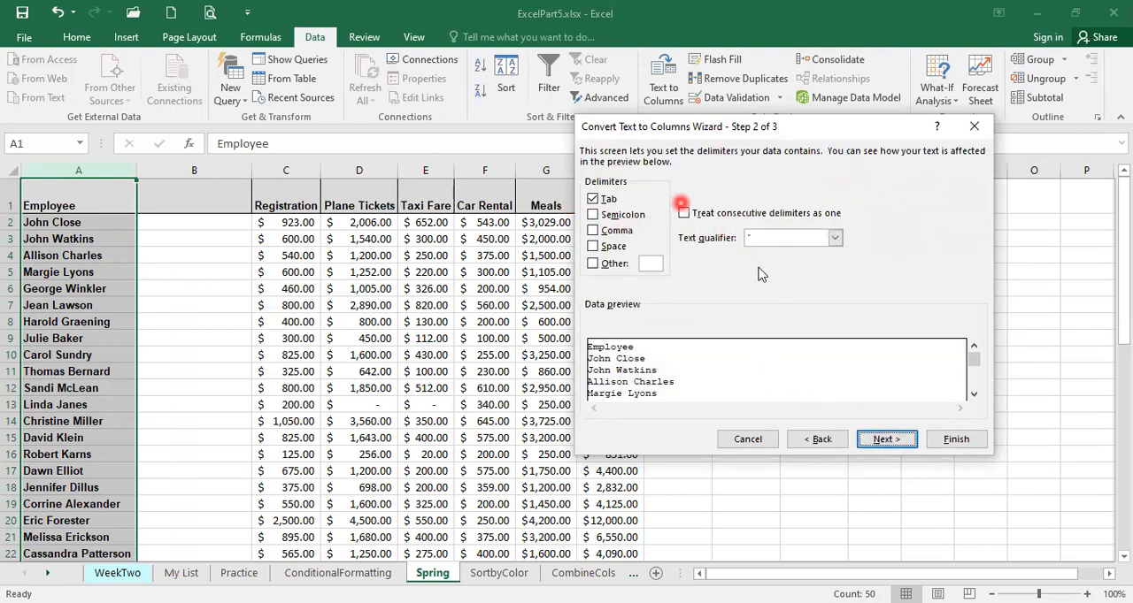
Step: Split on Space instead of Tab, treating consecutive delimiters as one
left_click(682, 212)
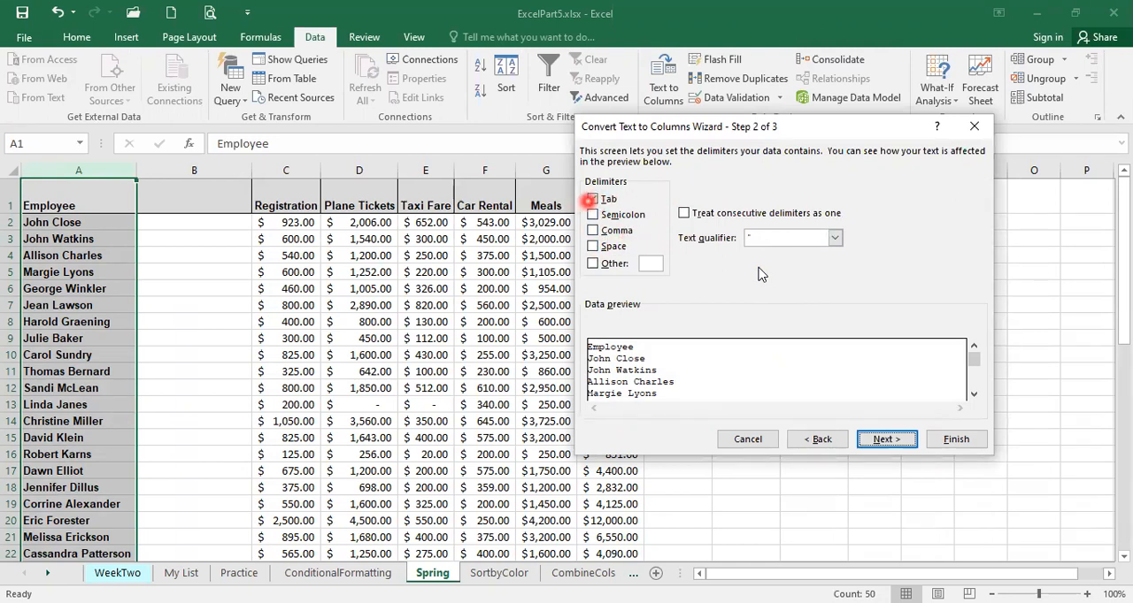
left_click(593, 246)
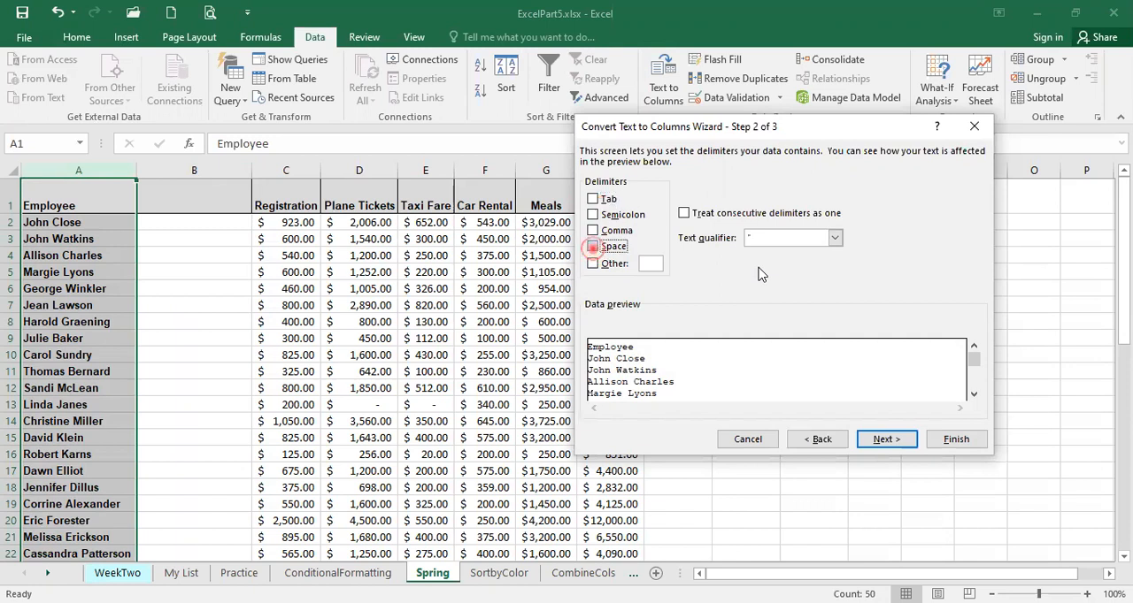
left_click(683, 212)
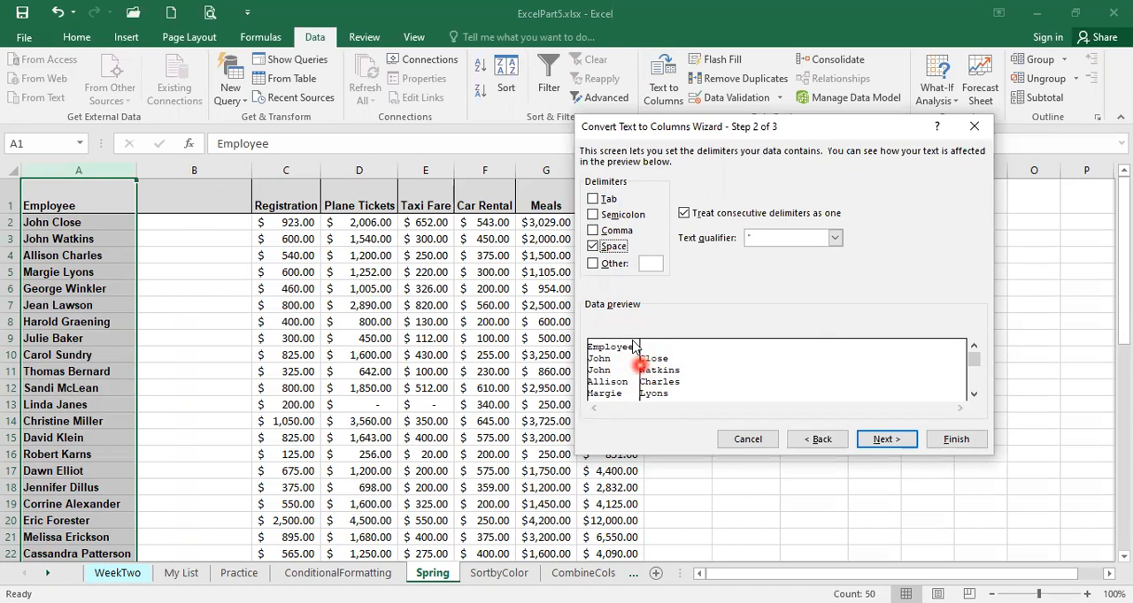
mouse_move(672, 360)
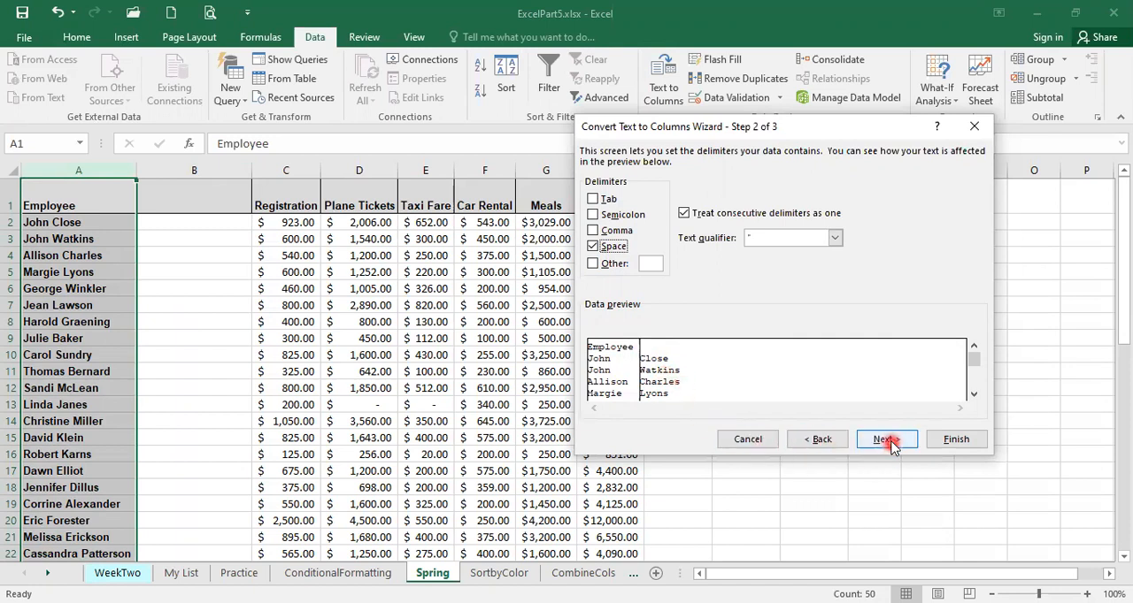
Step: Format the first-name column as Text and finish the Text to Columns split
left_click(886, 438)
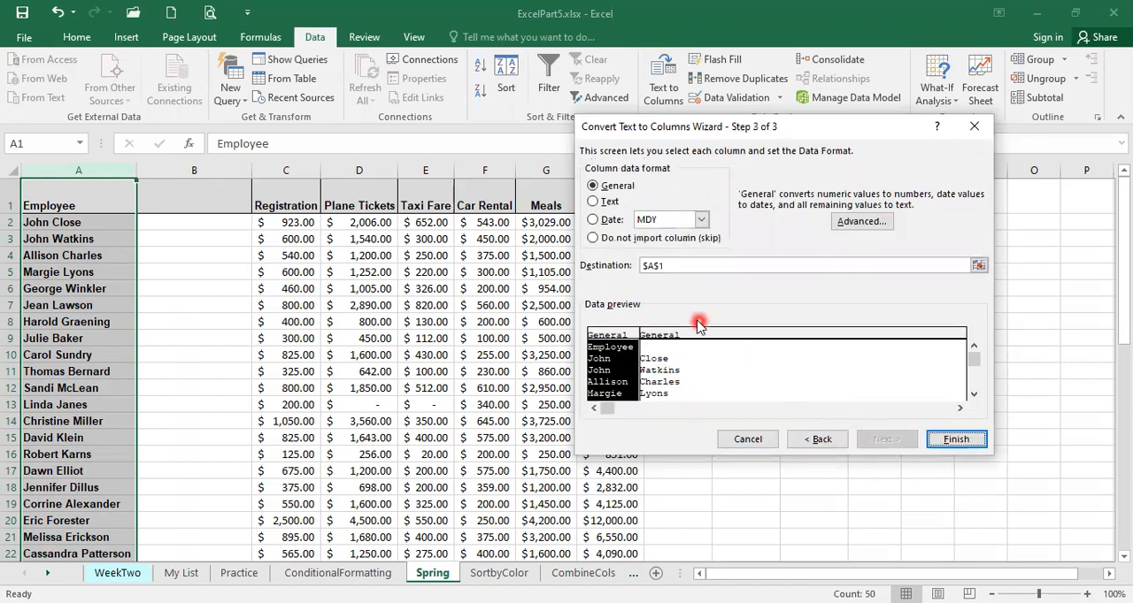
mouse_move(691, 298)
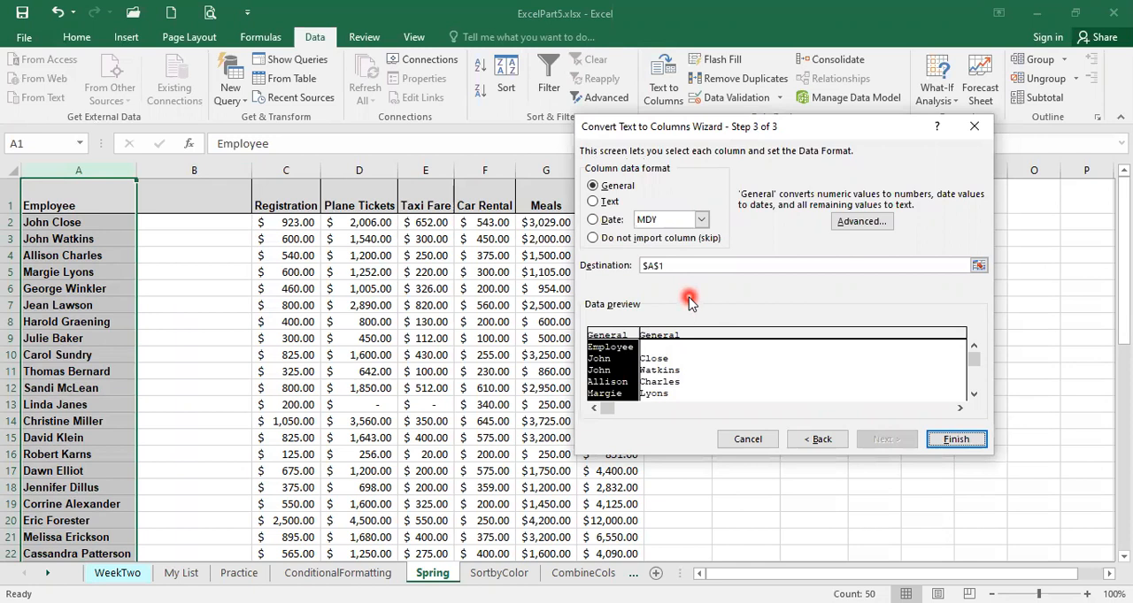
mouse_move(651, 279)
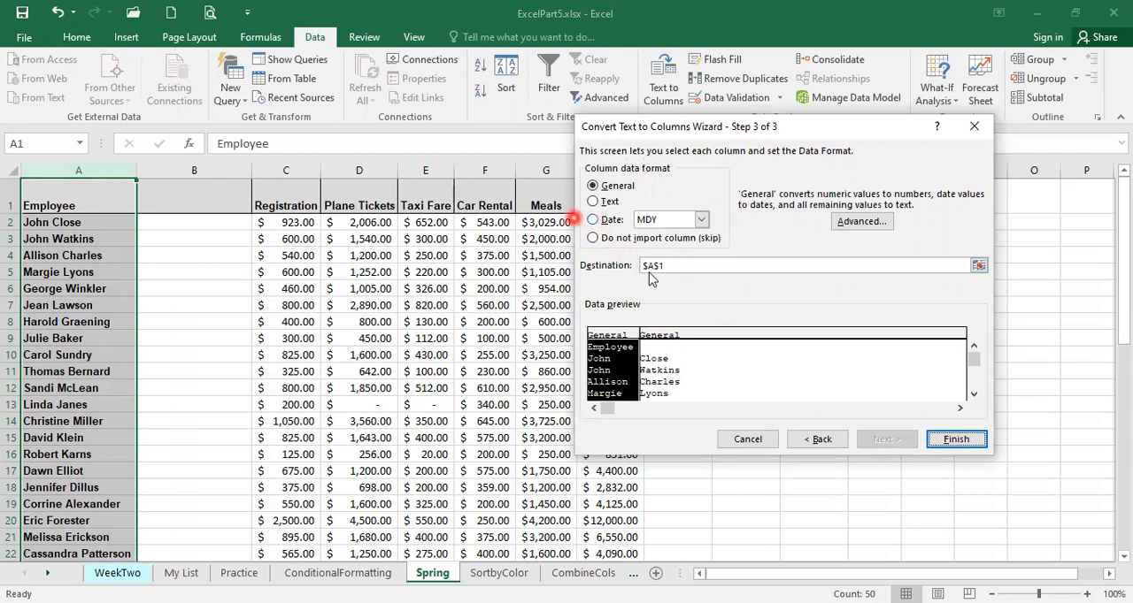
left_click(593, 201)
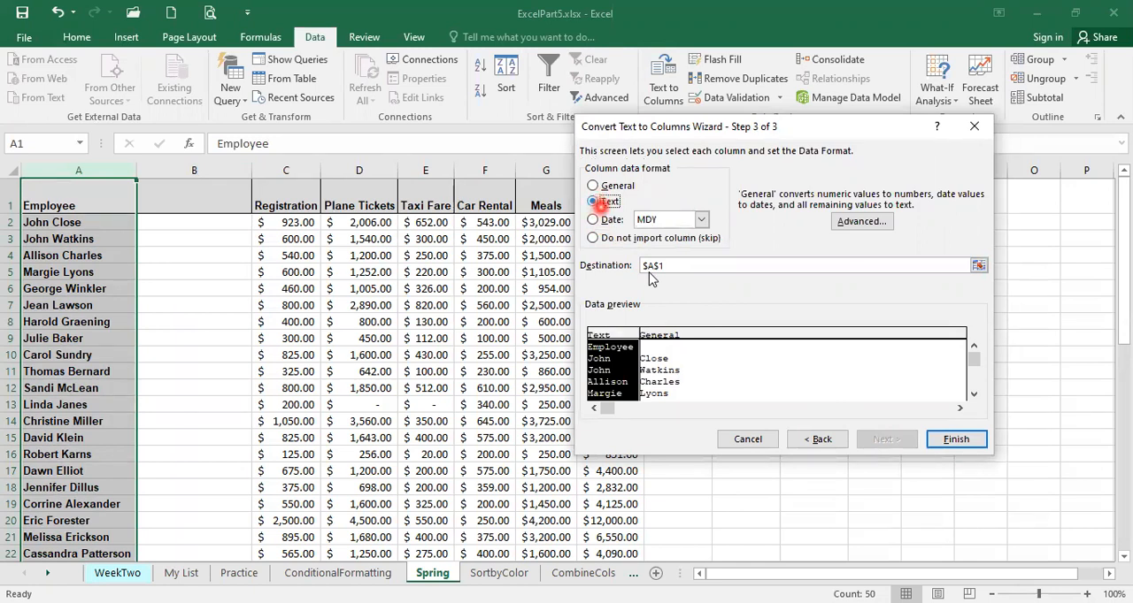
left_click(955, 439)
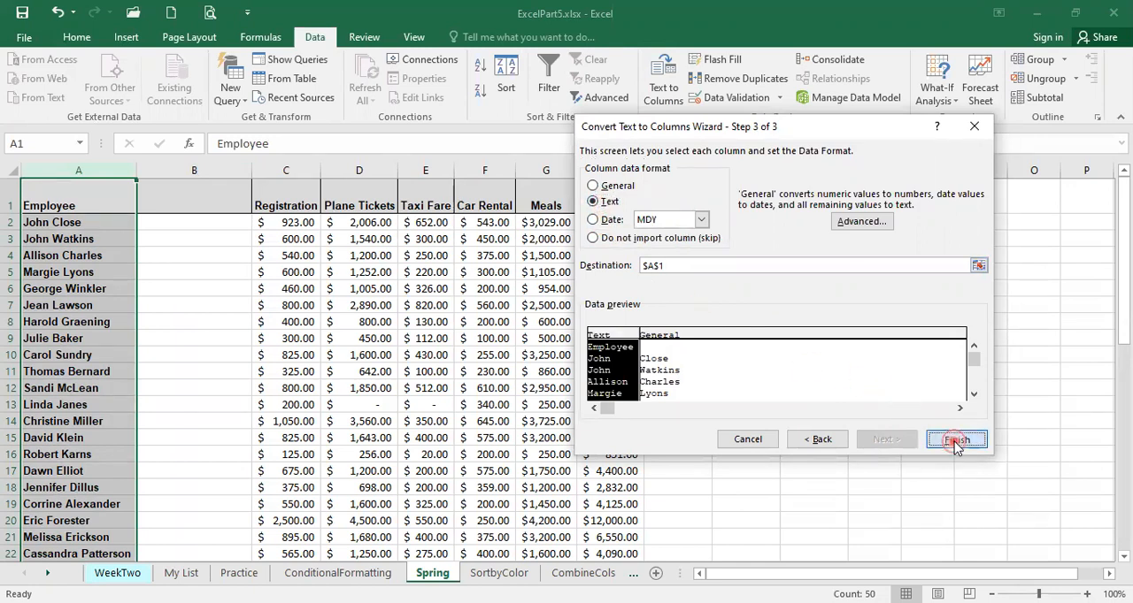
left_click(955, 440)
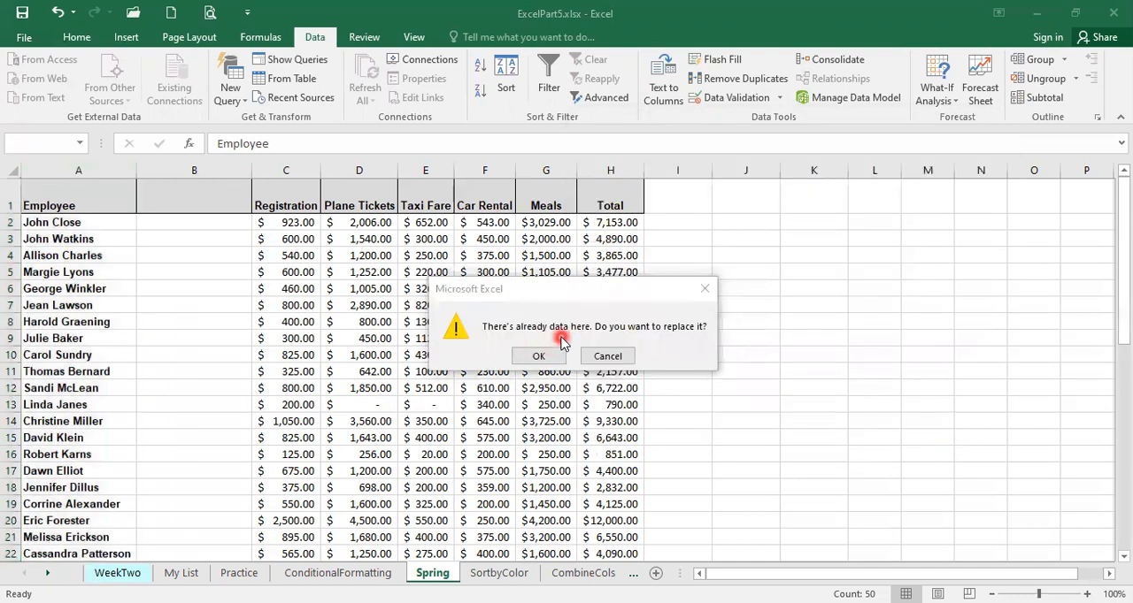
mouse_move(712, 345)
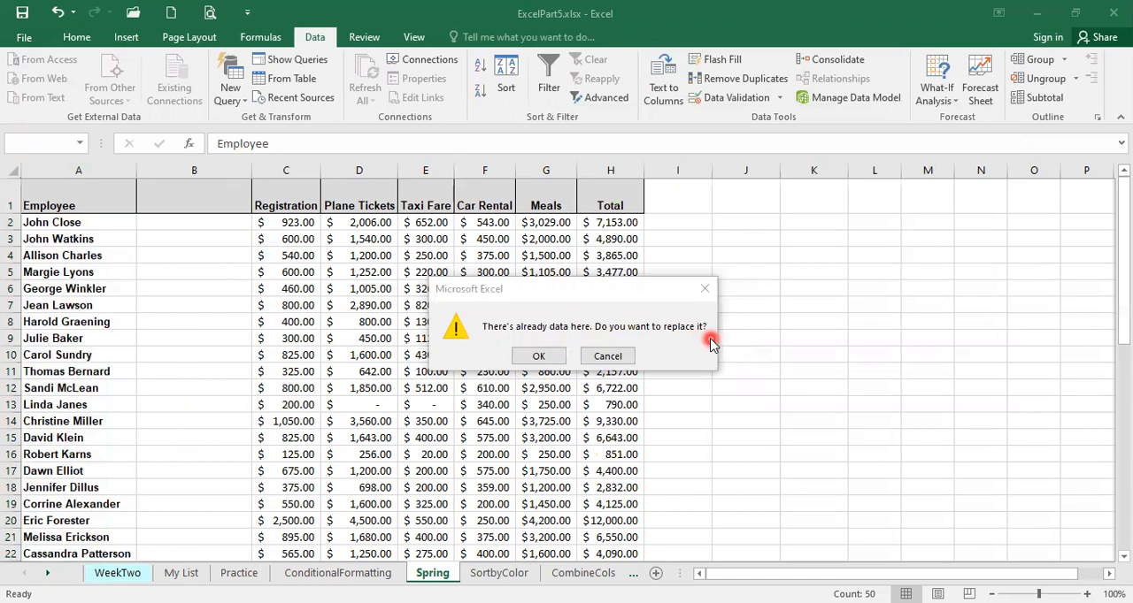
mouse_move(559, 339)
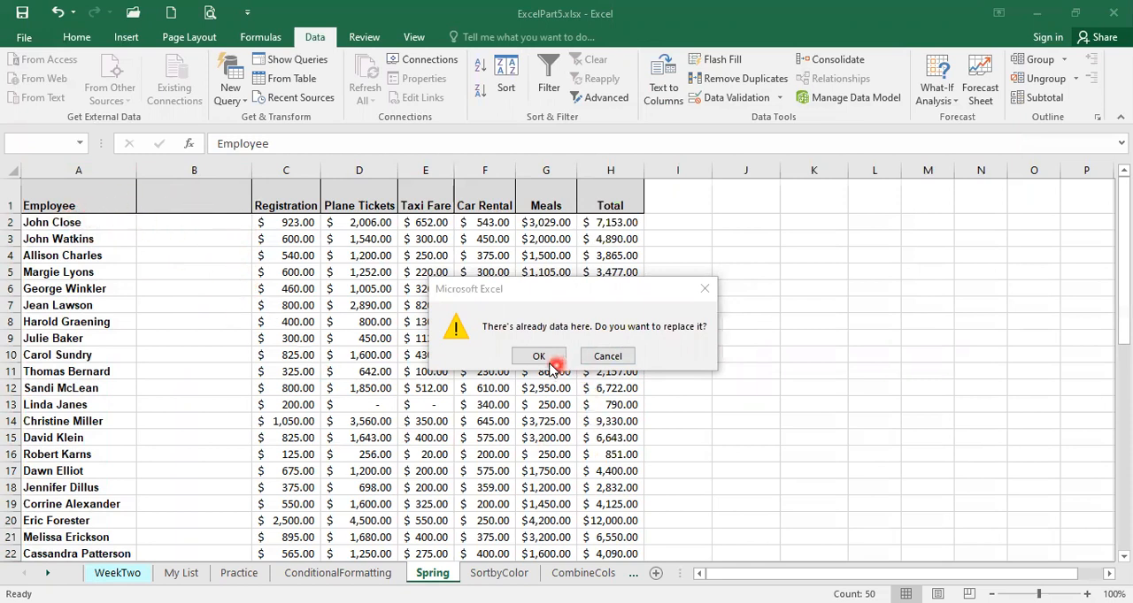
Step: Confirm replacing existing data, then head columns A and B 'First Name' and 'Last Name'
left_click(537, 356)
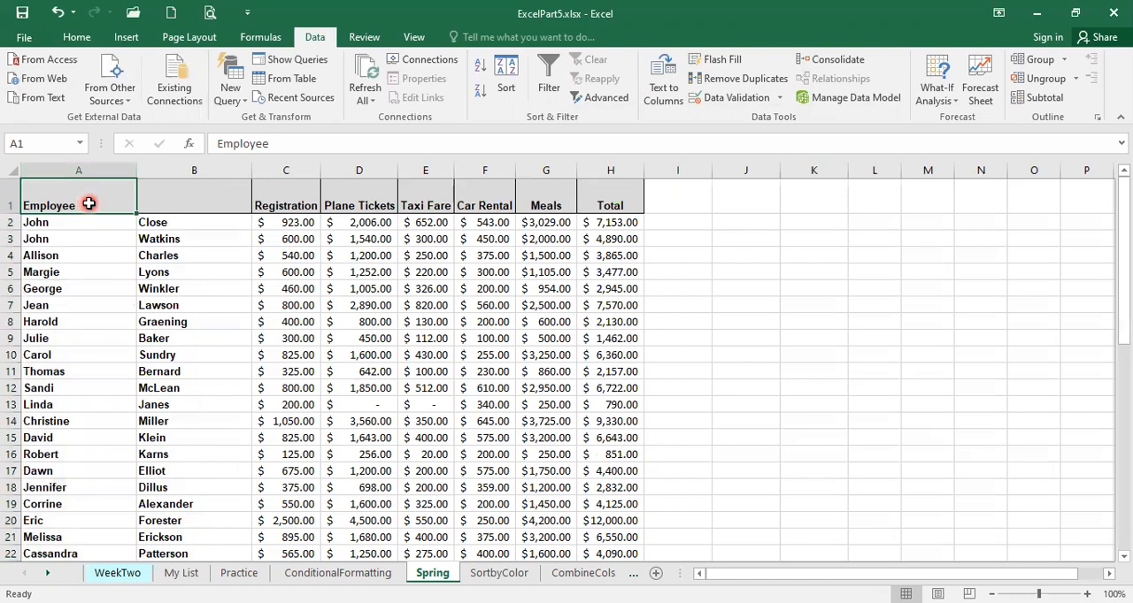
type("First Name")
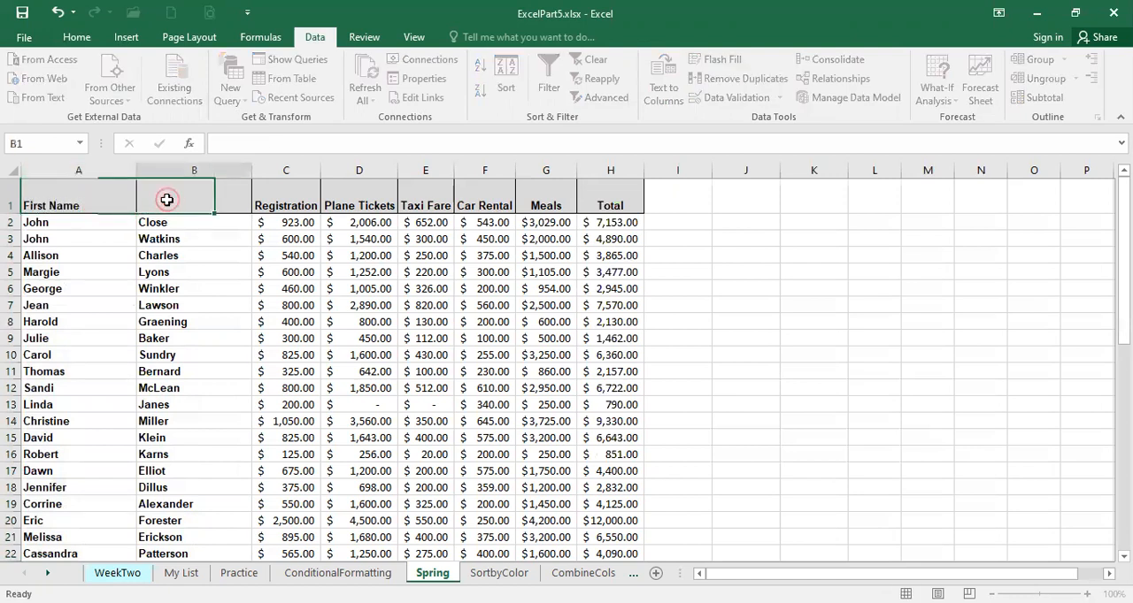
type("Last N")
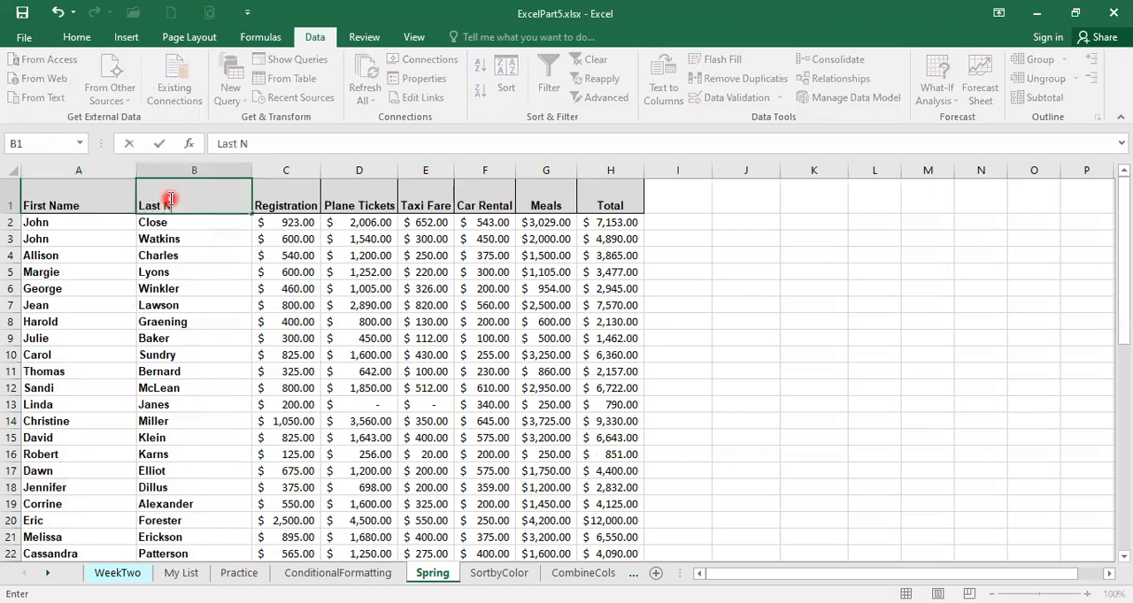
type("ame")
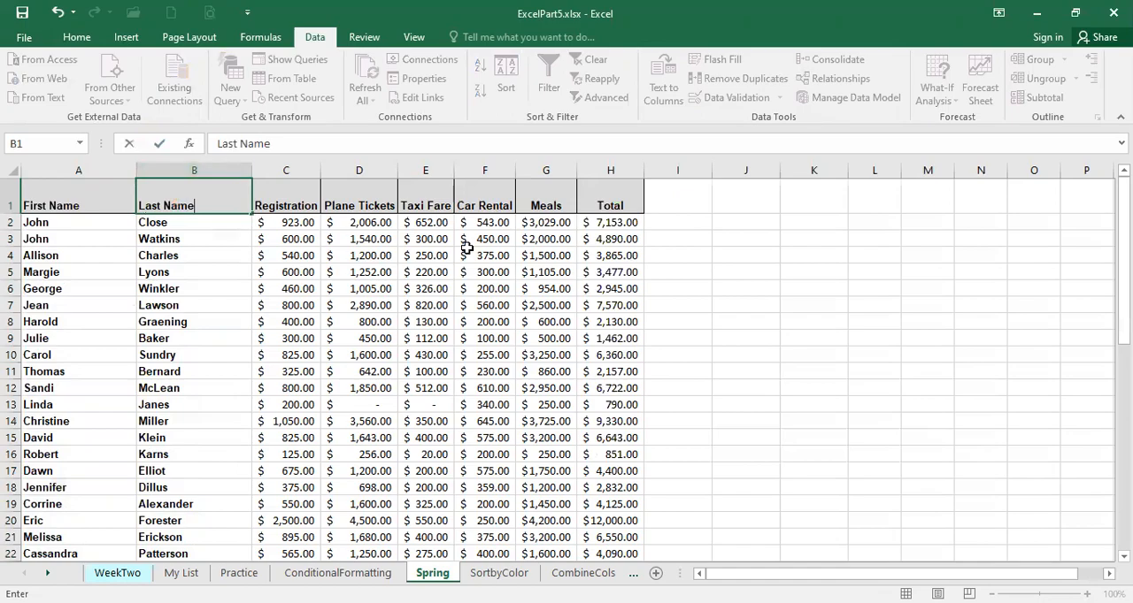
left_click(677, 222)
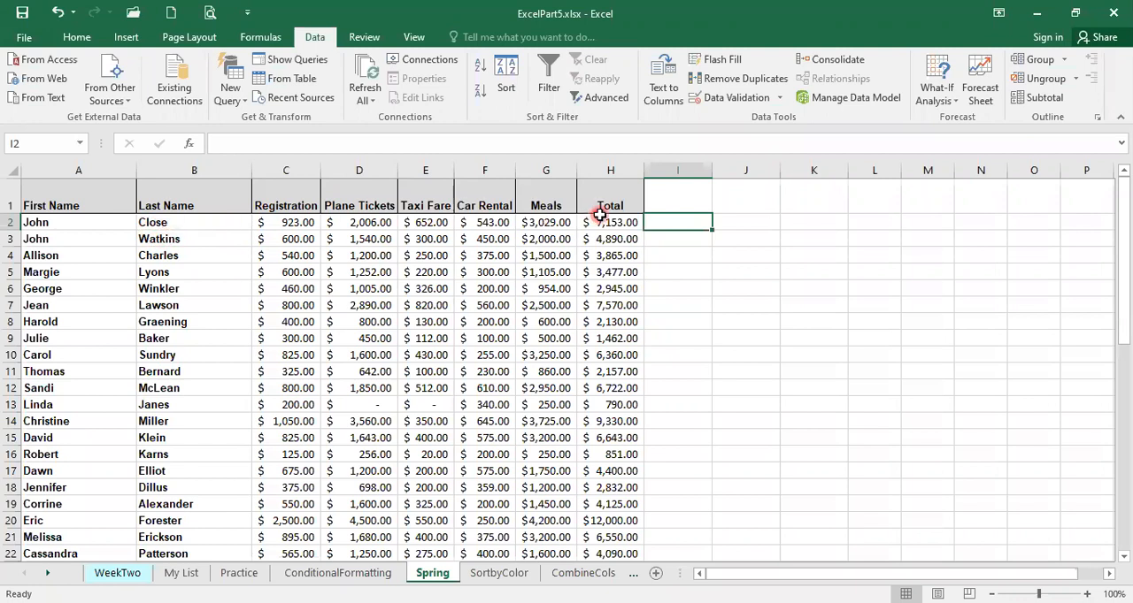
mouse_move(755, 237)
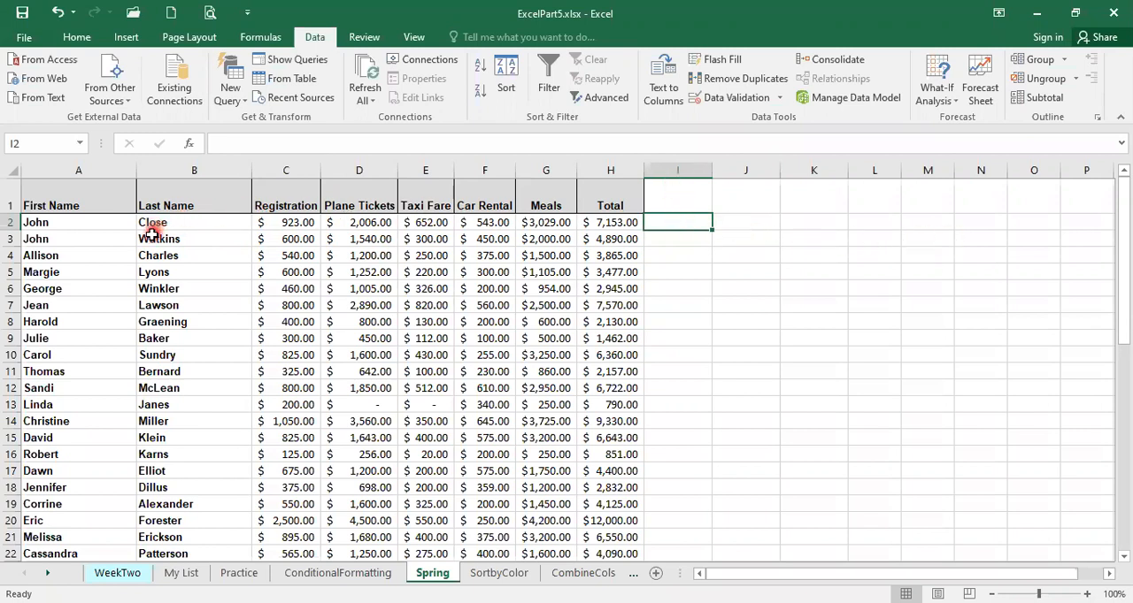
mouse_move(205, 222)
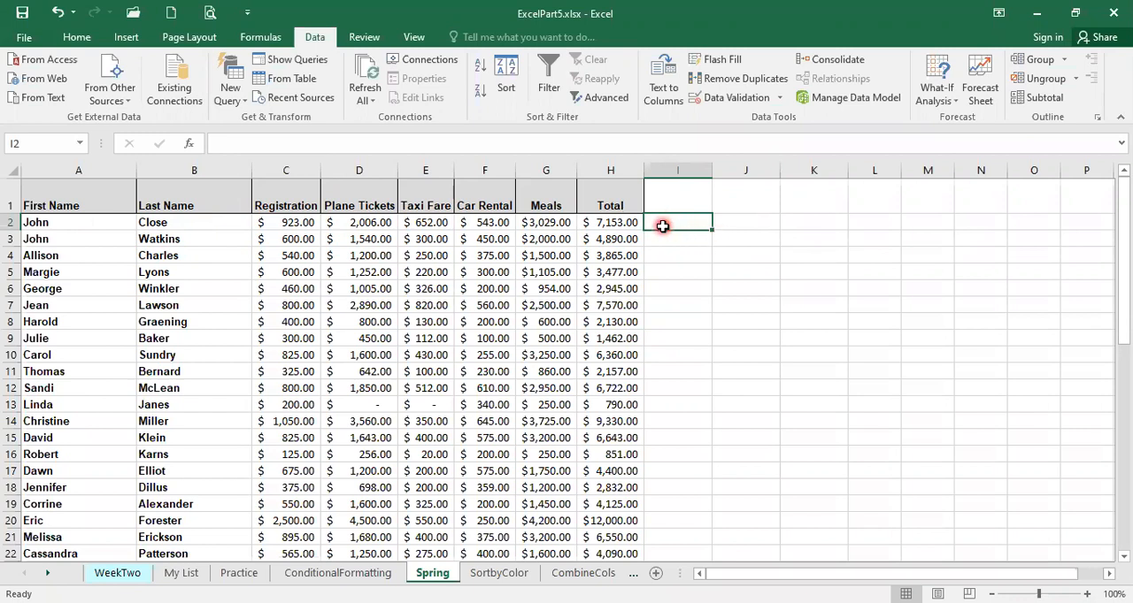
type("=A2")
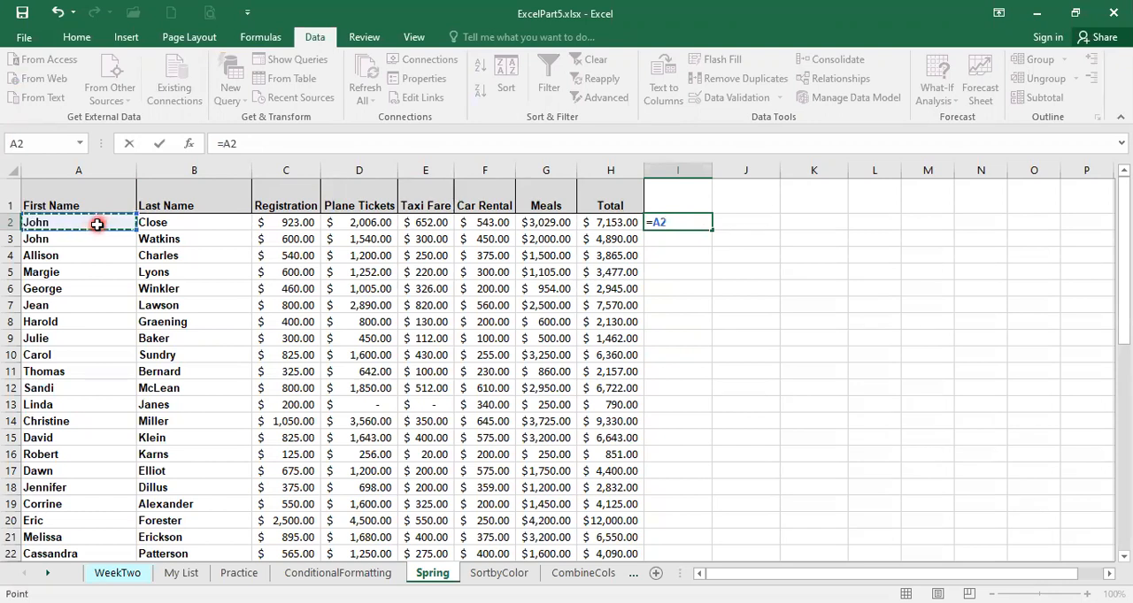
type("&")
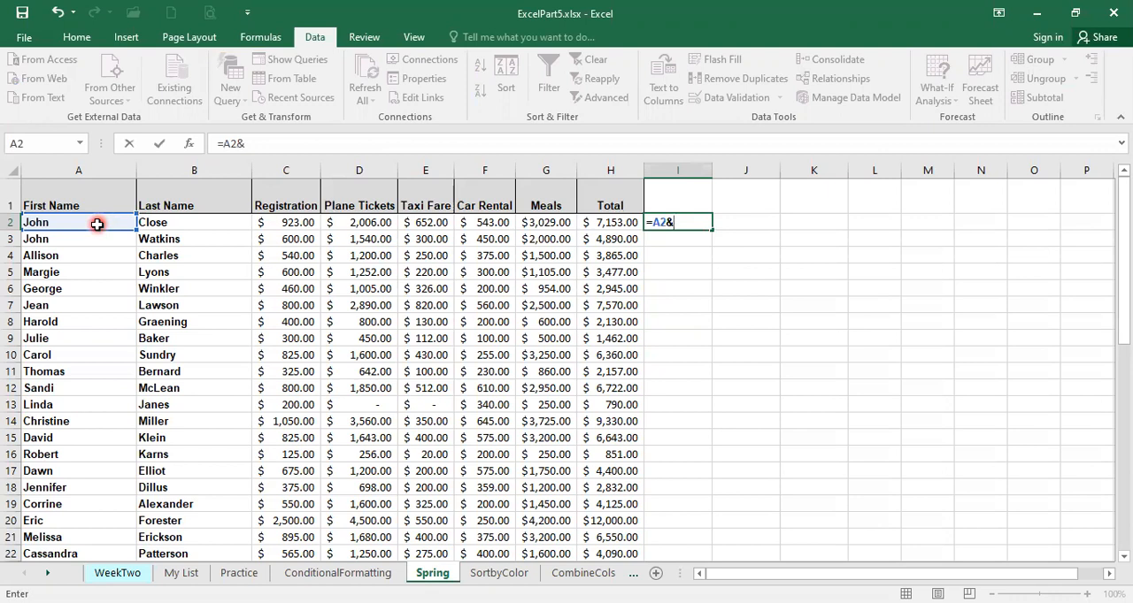
type("\"")
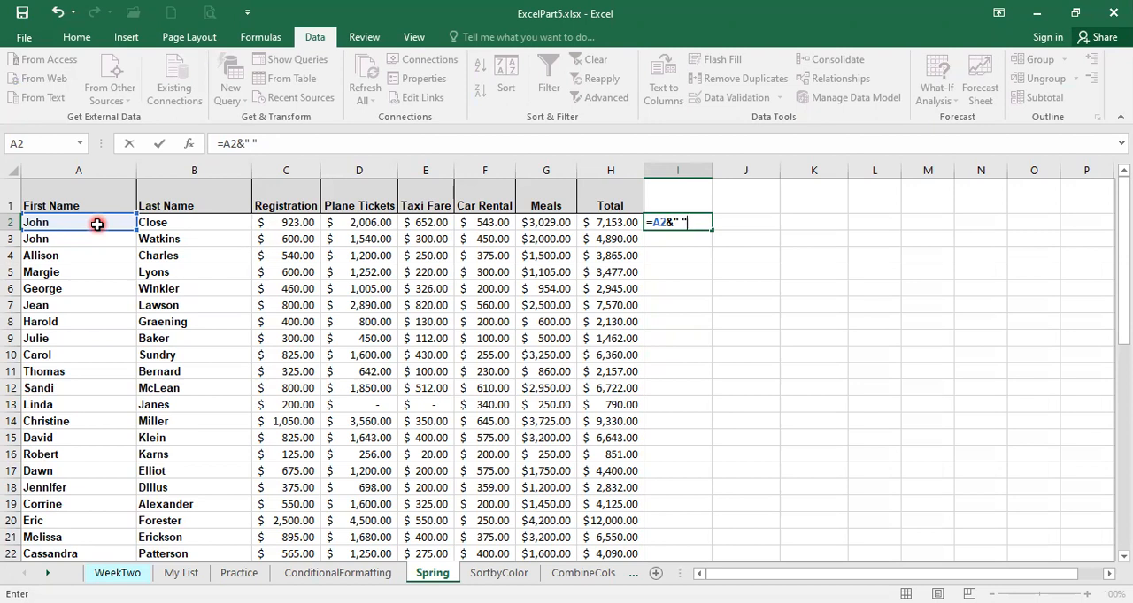
type("&B2")
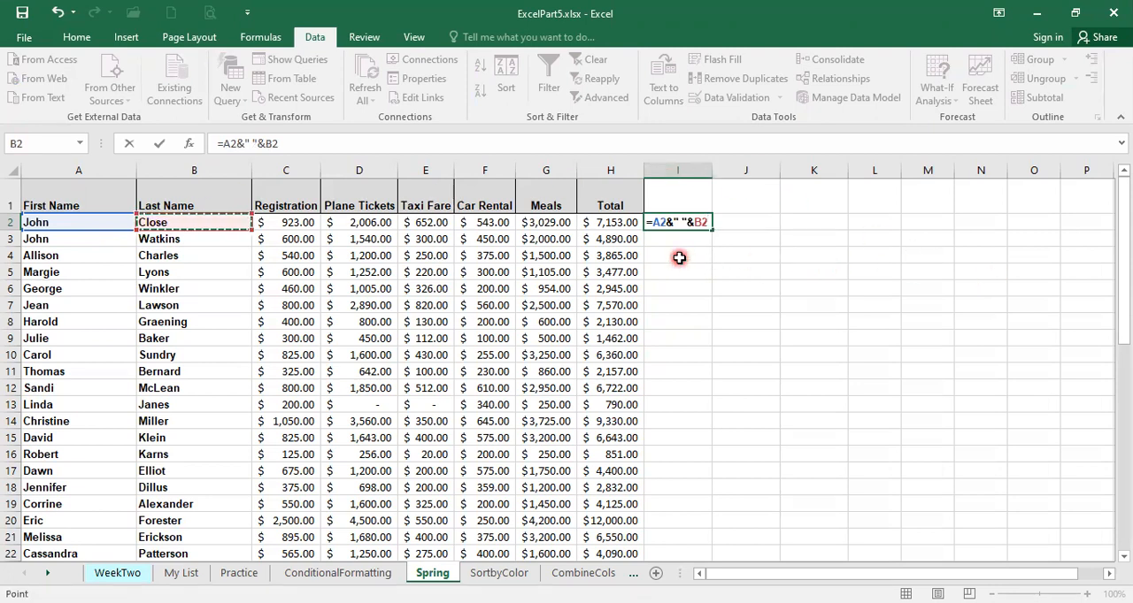
key("Return")
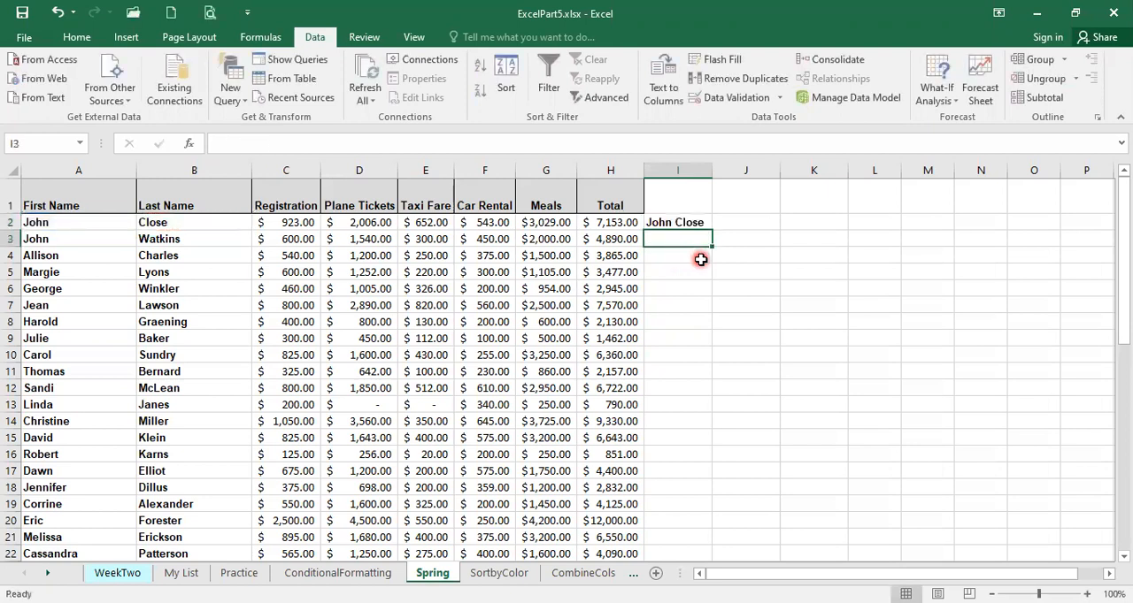
left_click(677, 222)
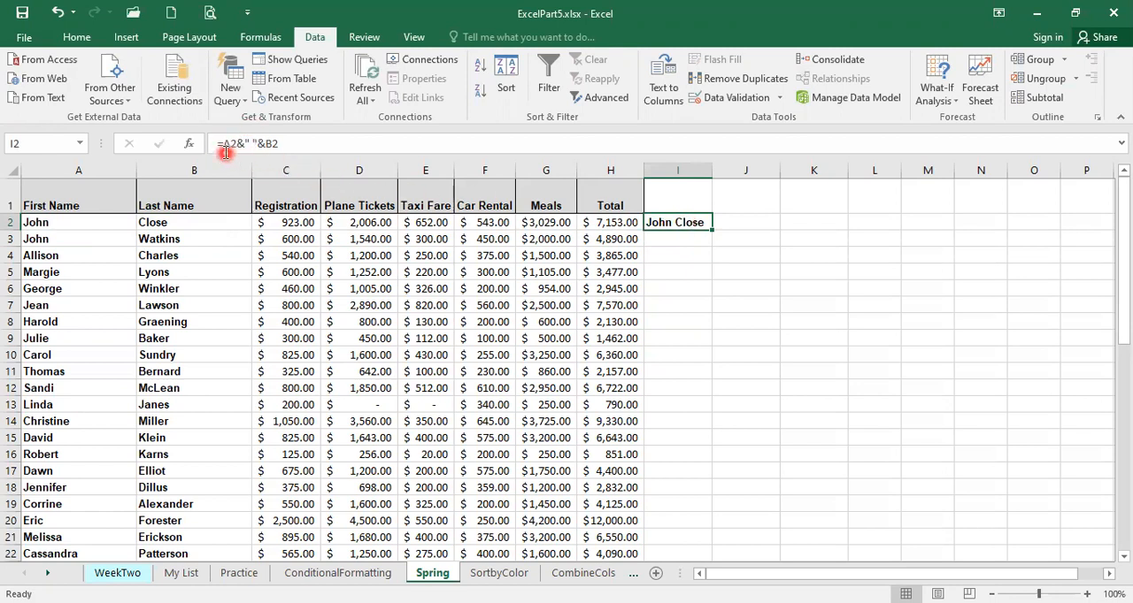
mouse_move(257, 143)
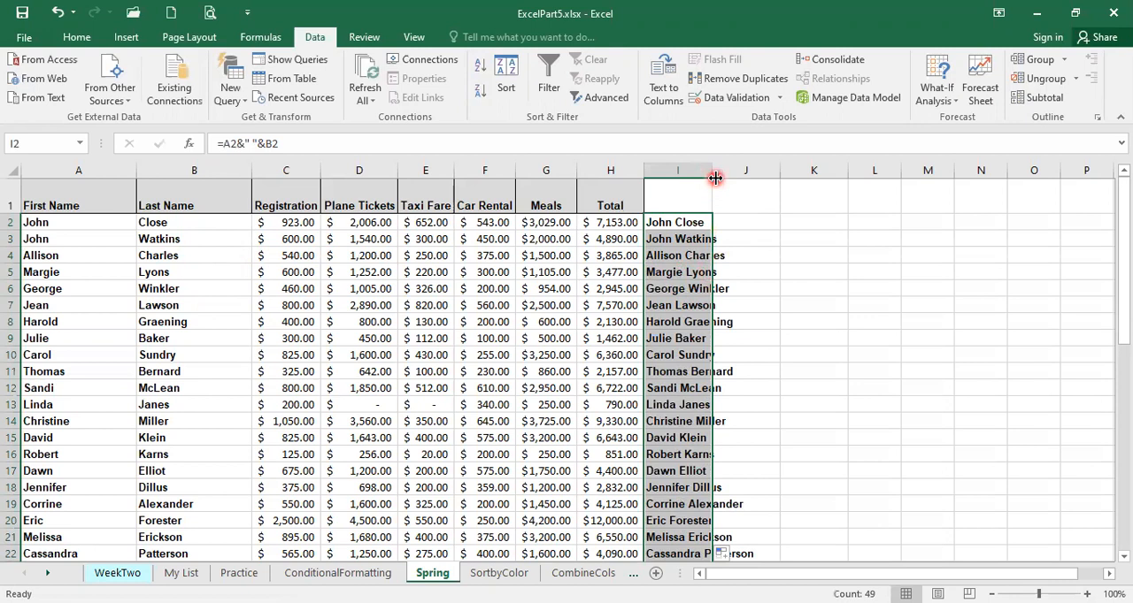
left_click(677, 239)
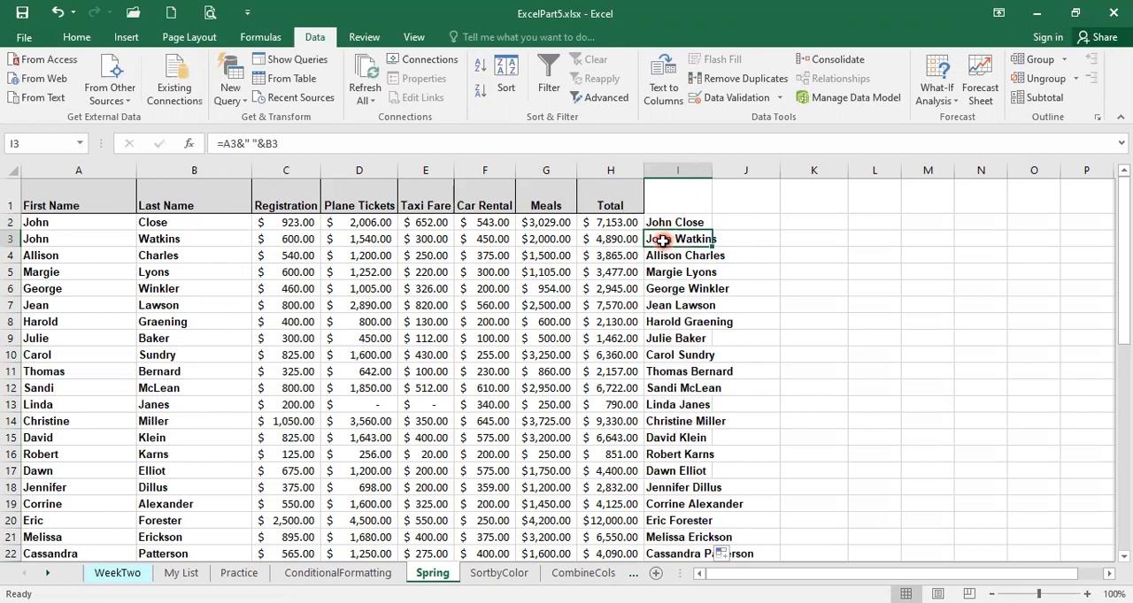
left_click(677, 222)
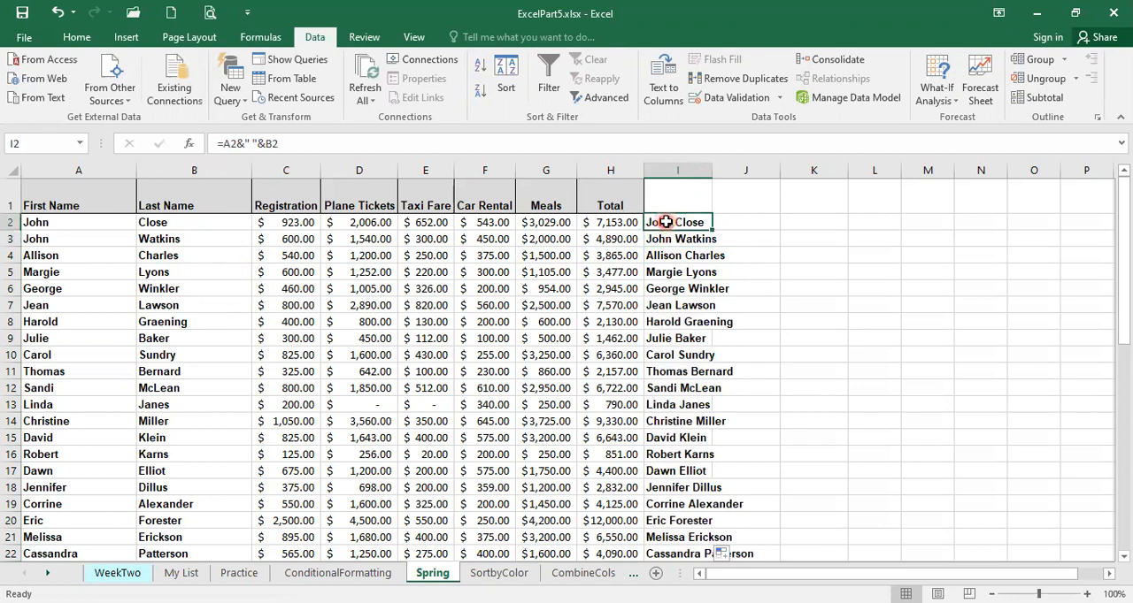
mouse_move(667, 239)
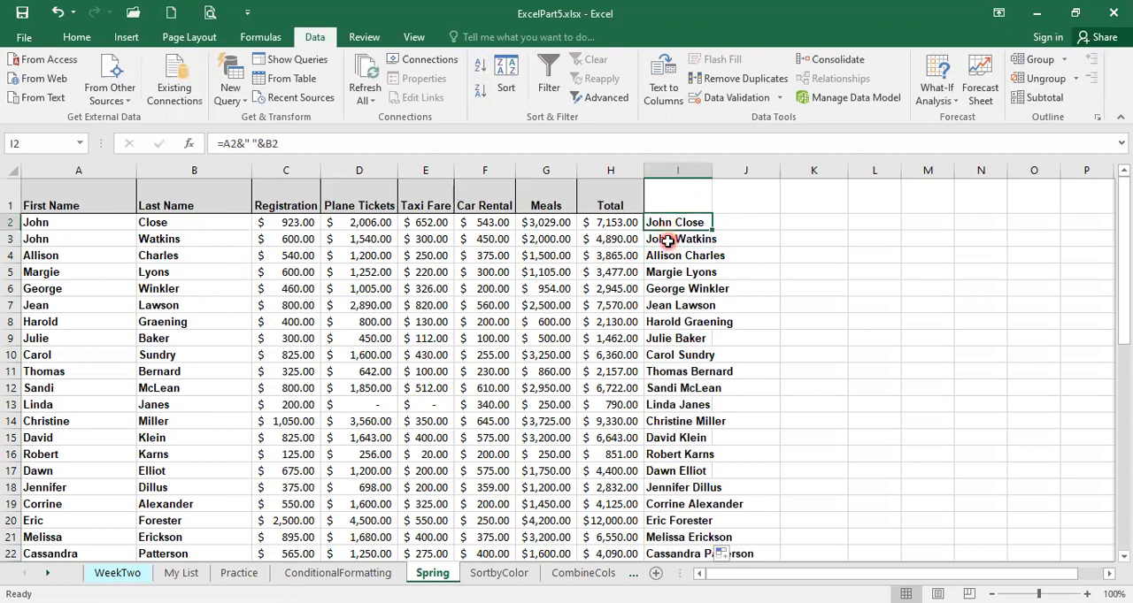
left_click(678, 239)
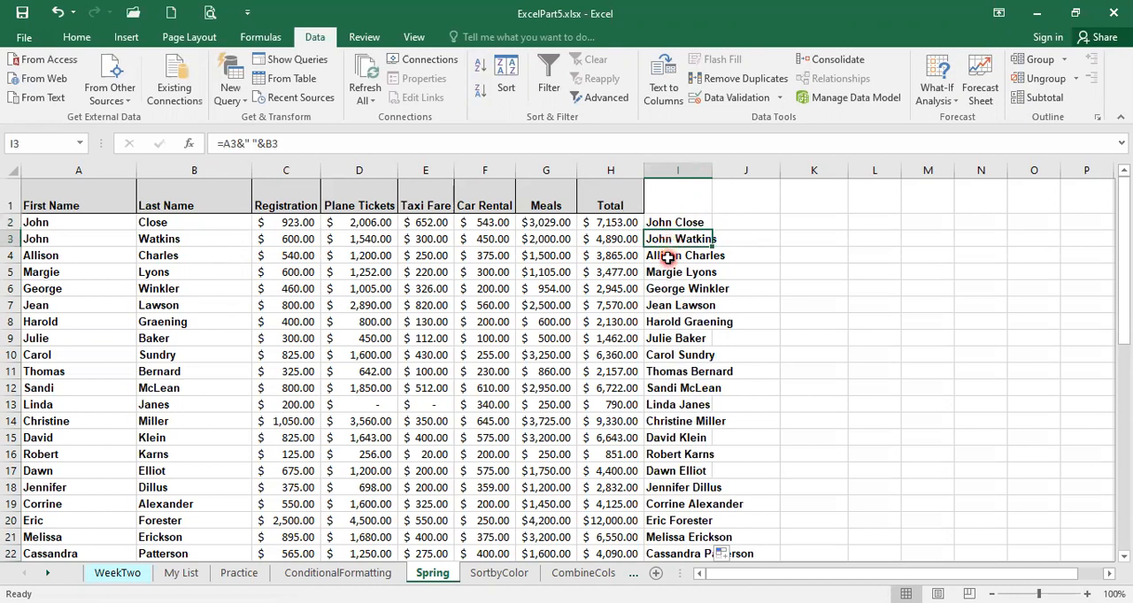
left_click(678, 271)
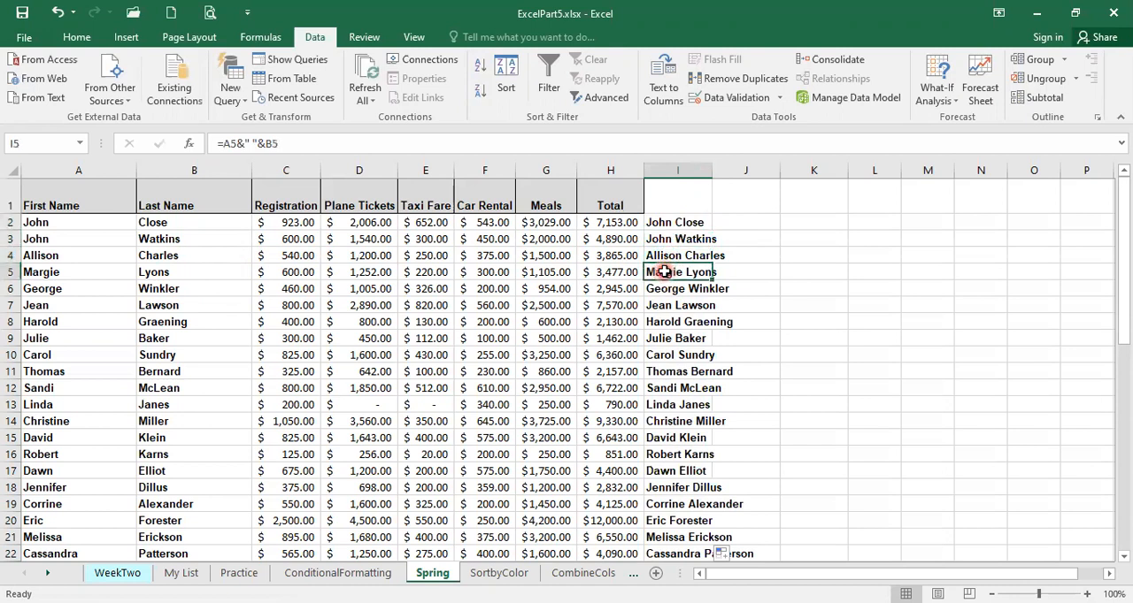
left_click(677, 288)
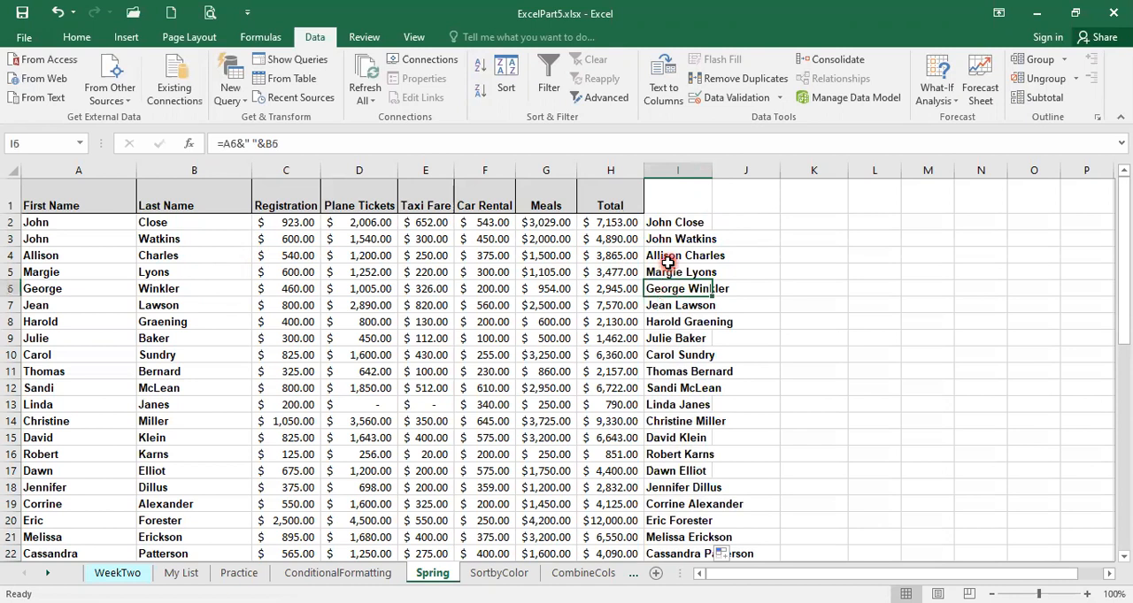